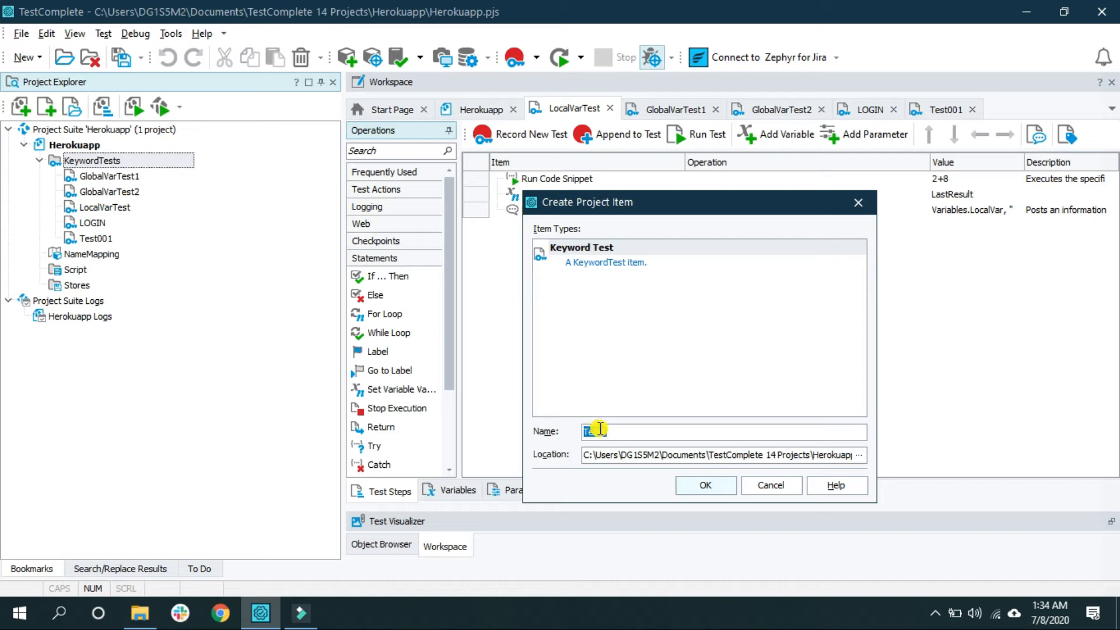
- Create a new keyword test named EnterYourName and confirm the Create Project Item dialog
{"action": "type", "text": "EnterYourName"}
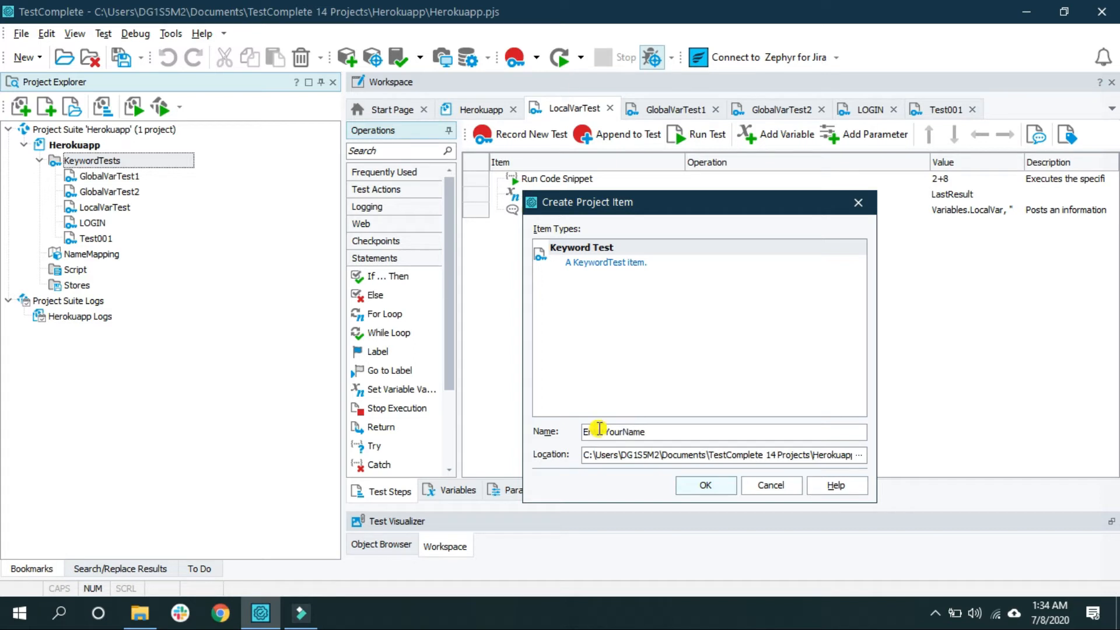
{"action": "left_click", "coordinate": [704, 485]}
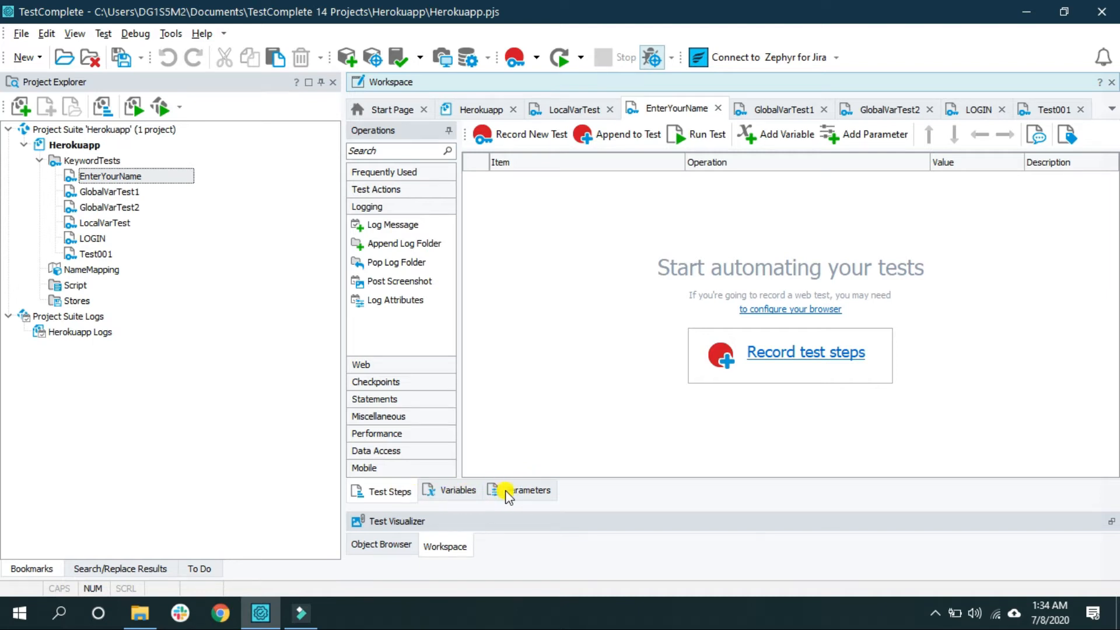
- Add a new test parameter and rename it to EnterYourName
{"action": "left_click", "coordinate": [528, 491]}
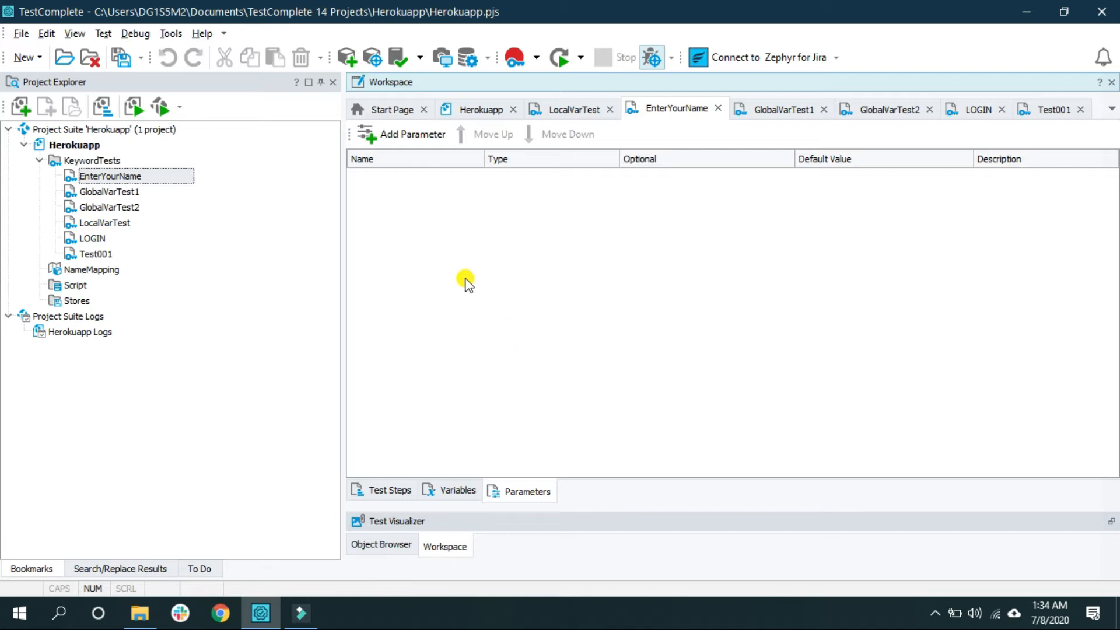
{"action": "right_click", "coordinate": [465, 279]}
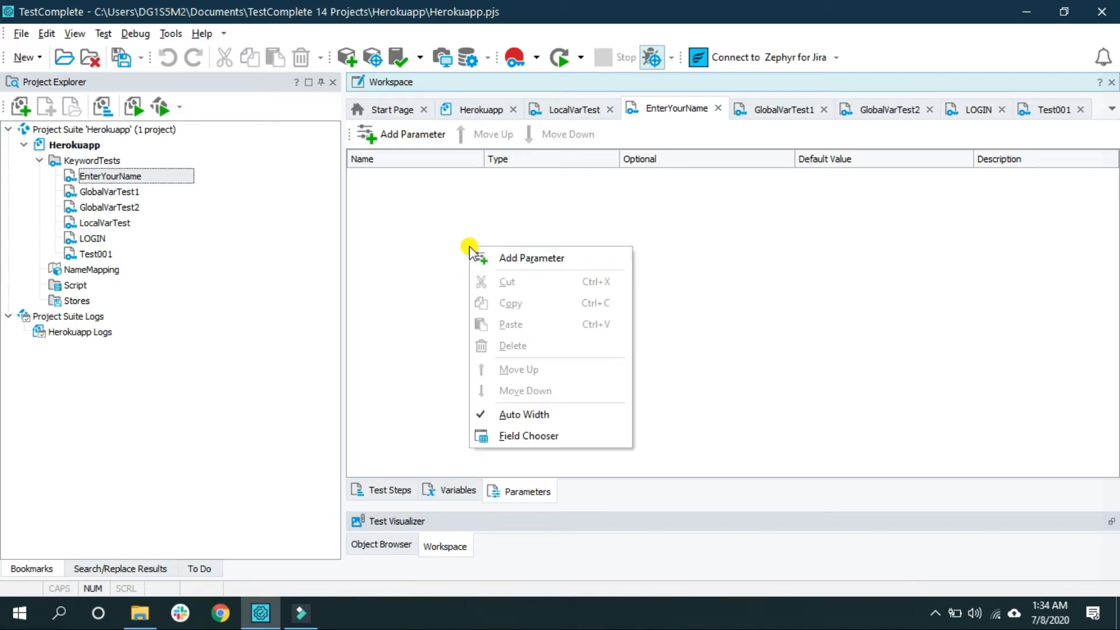
{"action": "left_click", "coordinate": [532, 258]}
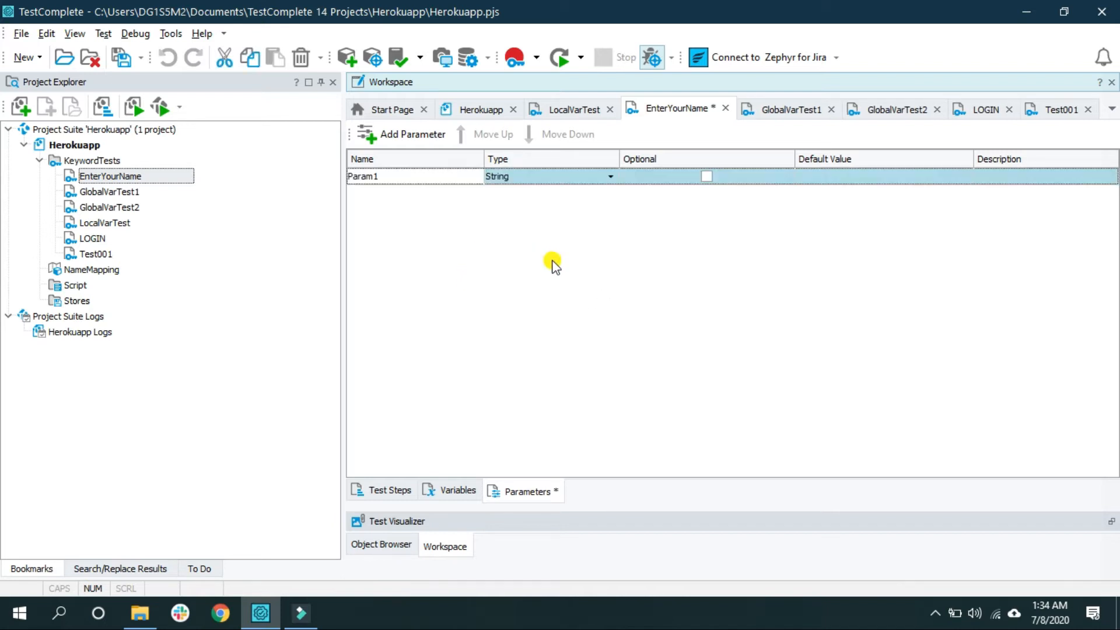
{"action": "double_click", "coordinate": [364, 176]}
{"action": "type", "text": "Enter"}
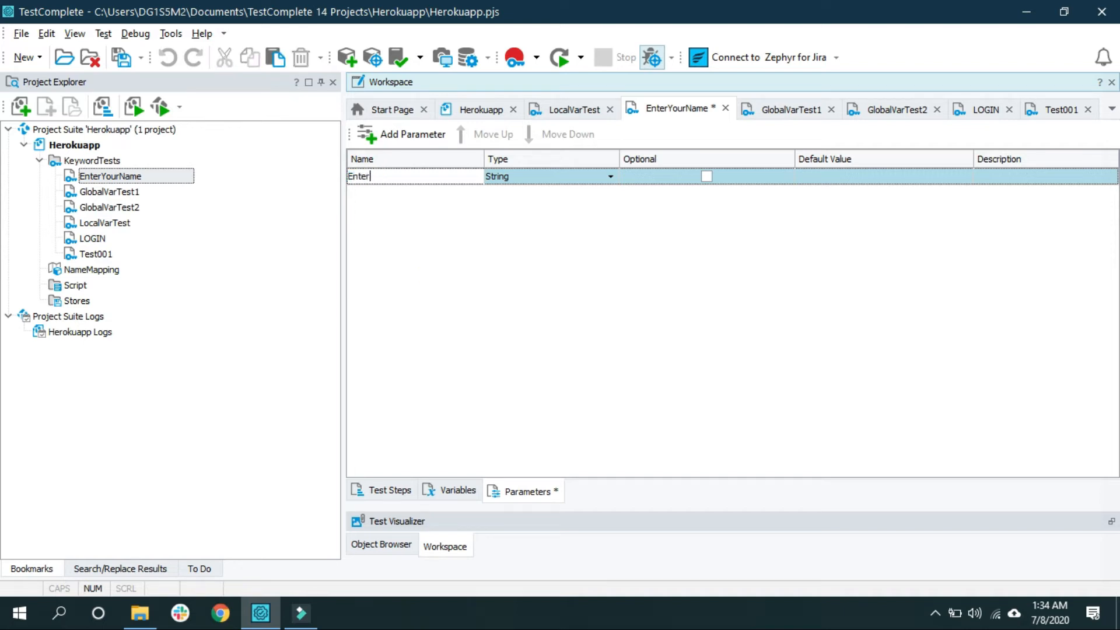
{"action": "type", "text": "YourName"}
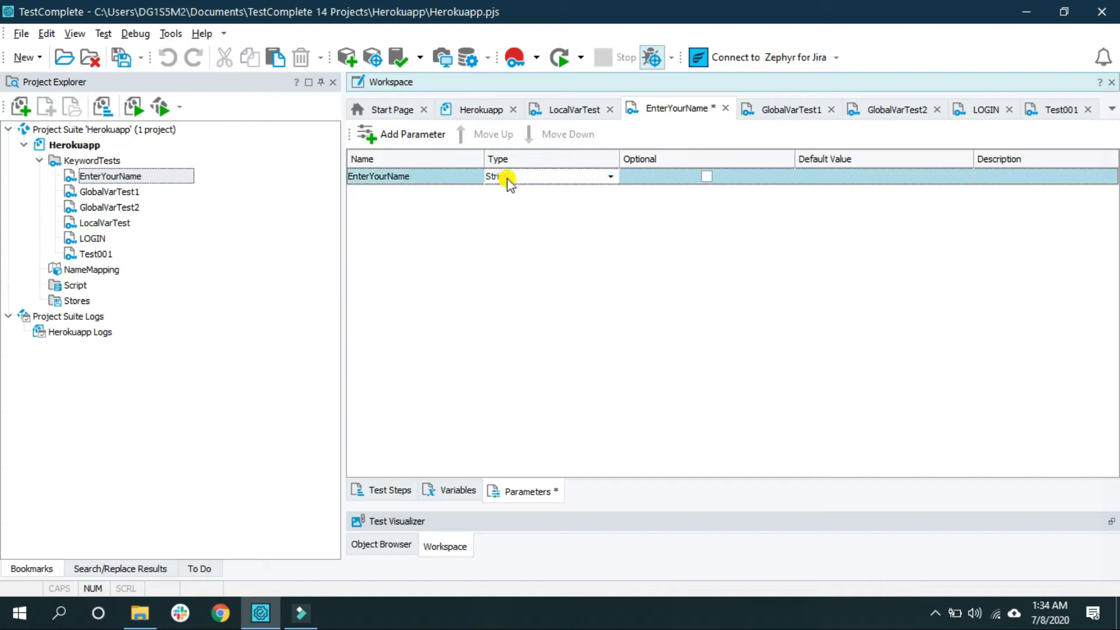
- Keep the parameter as String, mark it Optional, and set its default value to Defaultname
{"action": "left_click", "coordinate": [609, 177]}
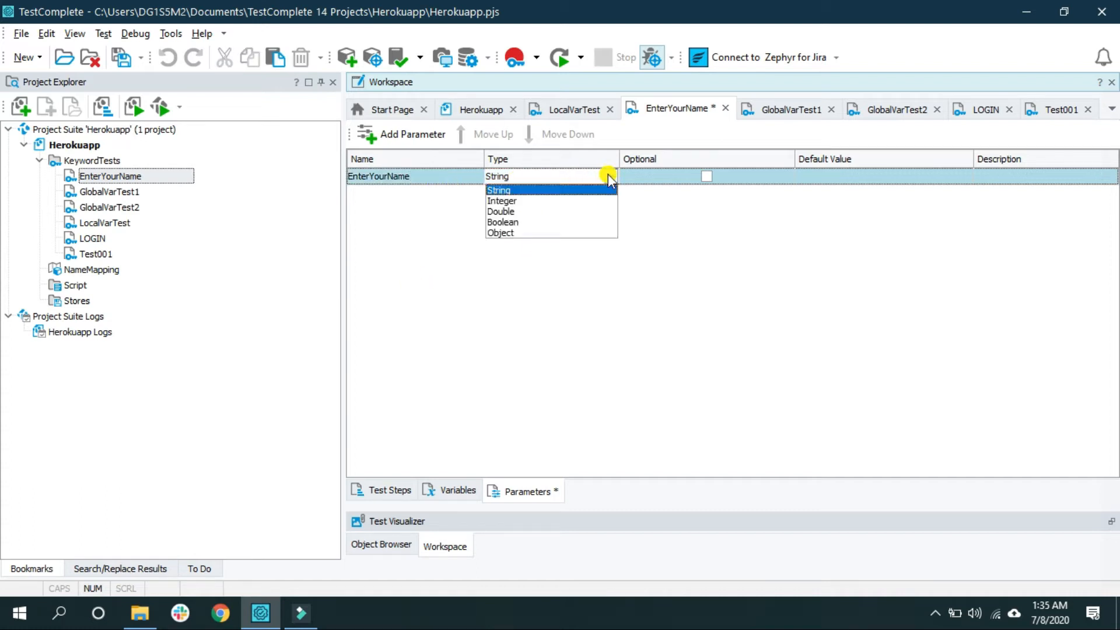
{"action": "left_click", "coordinate": [498, 190]}
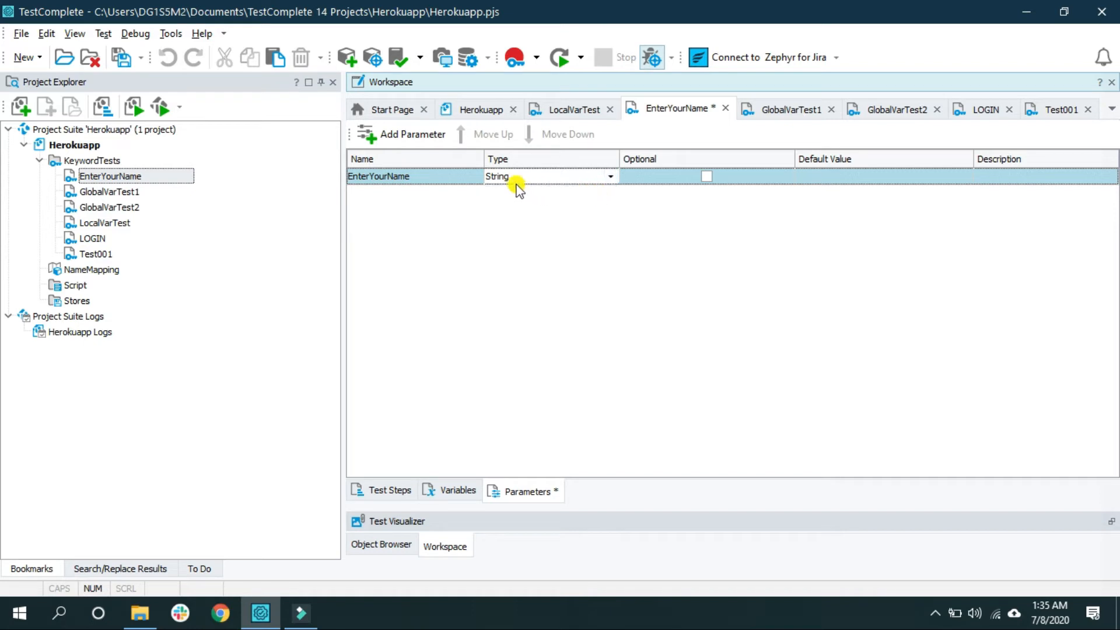
{"action": "mouse_move", "coordinate": [693, 176]}
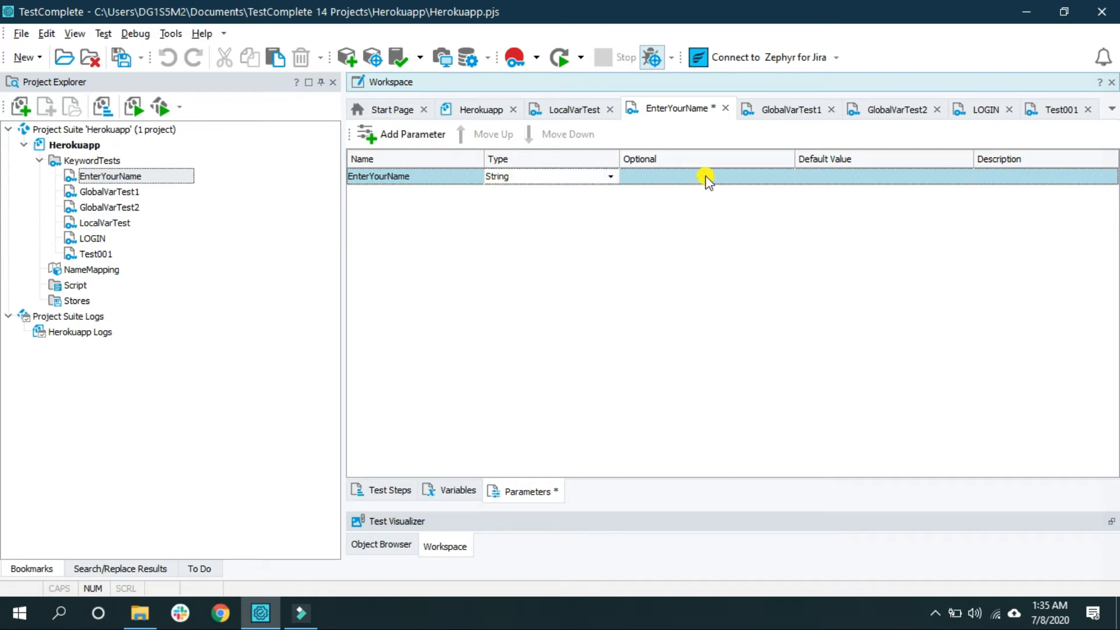
{"action": "left_click", "coordinate": [705, 177]}
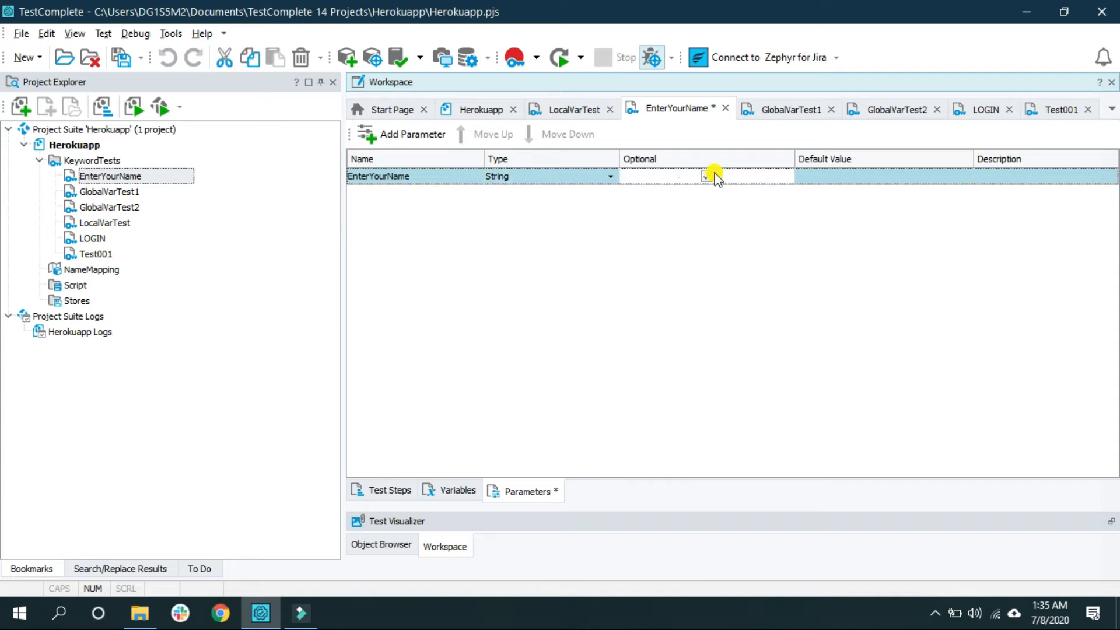
{"action": "left_click", "coordinate": [706, 176]}
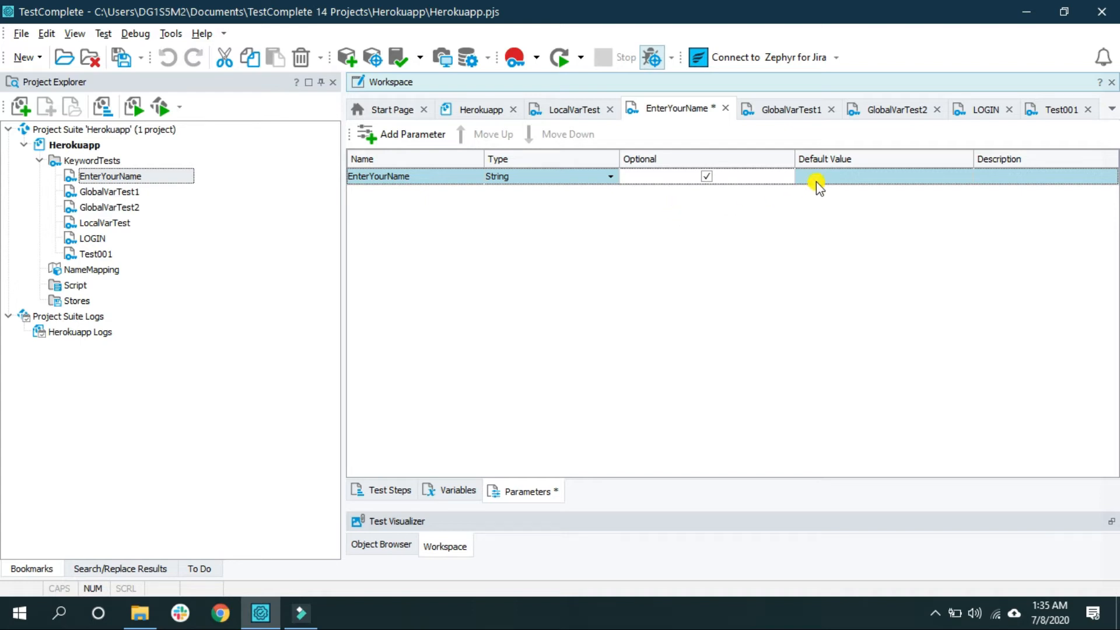
{"action": "left_click", "coordinate": [883, 176]}
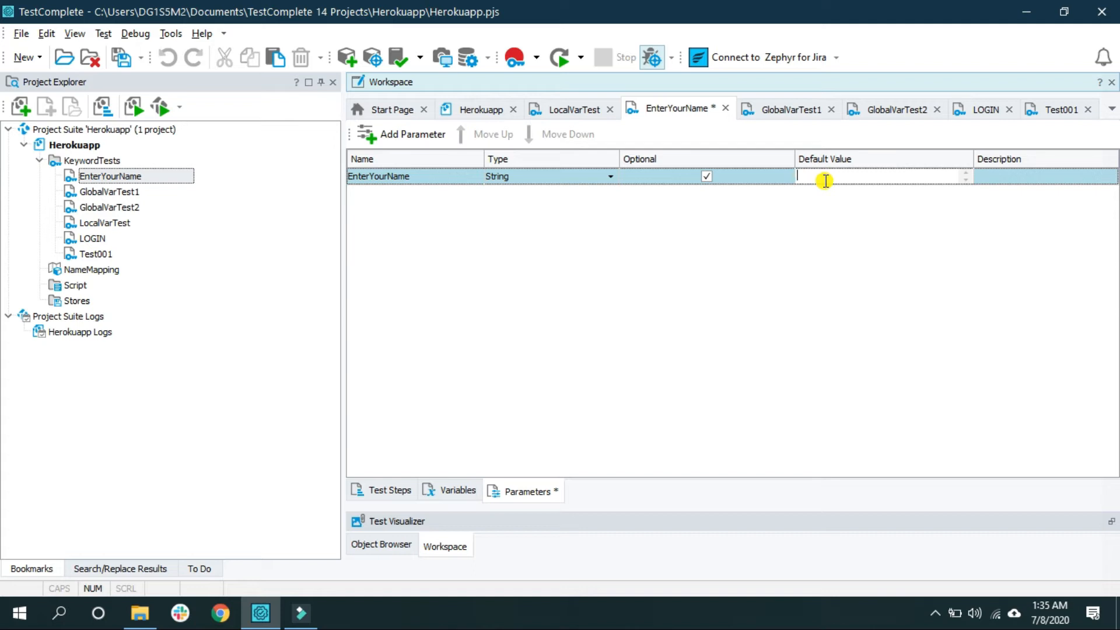
{"action": "type", "text": "Defaultname"}
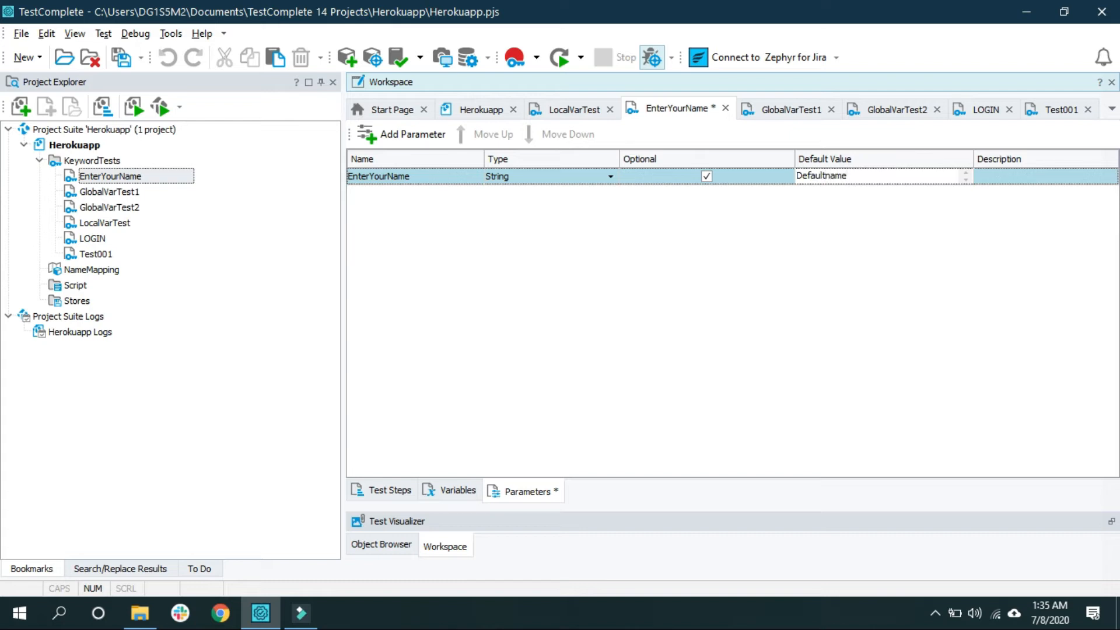
{"action": "mouse_move", "coordinate": [830, 212]}
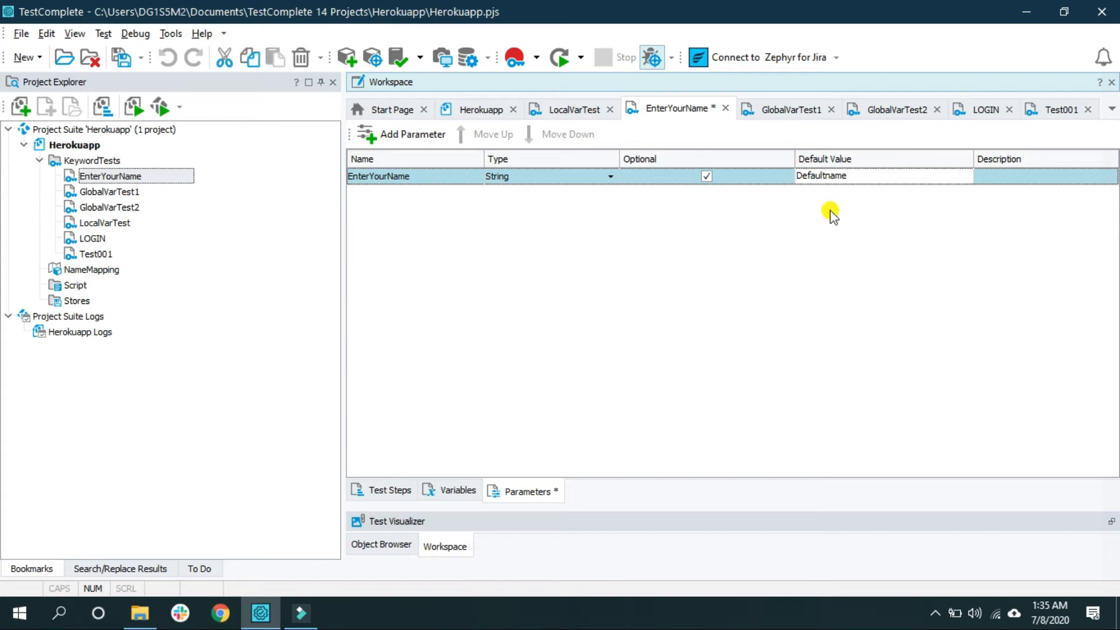
{"action": "mouse_move", "coordinate": [238, 212]}
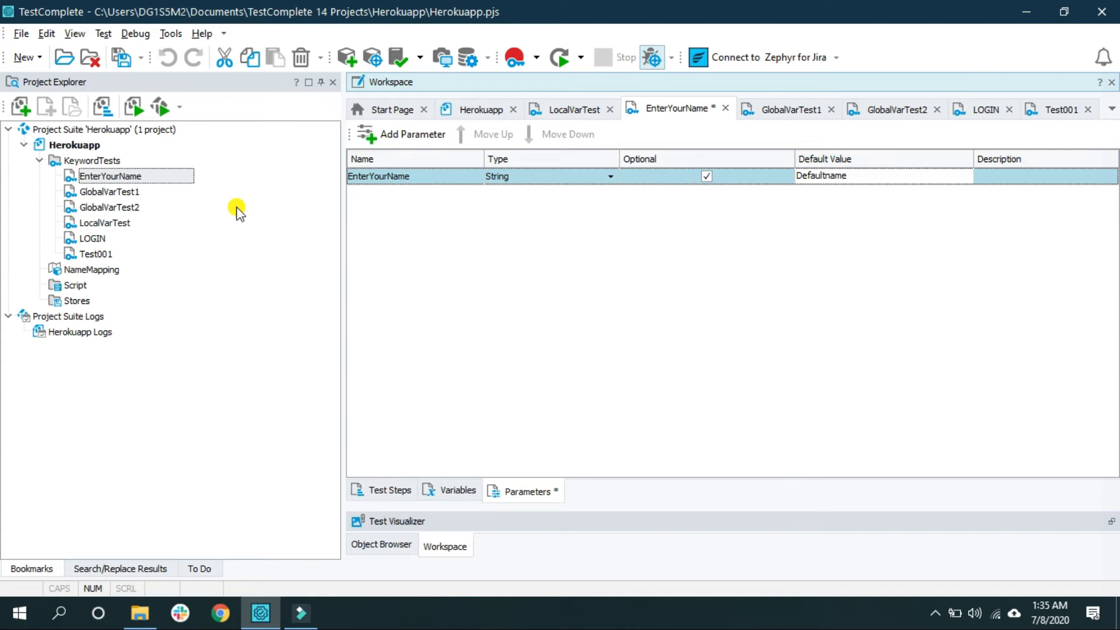
- Add a Log Message operation to the test steps and proceed to its operation parameters
{"action": "left_click", "coordinate": [390, 491]}
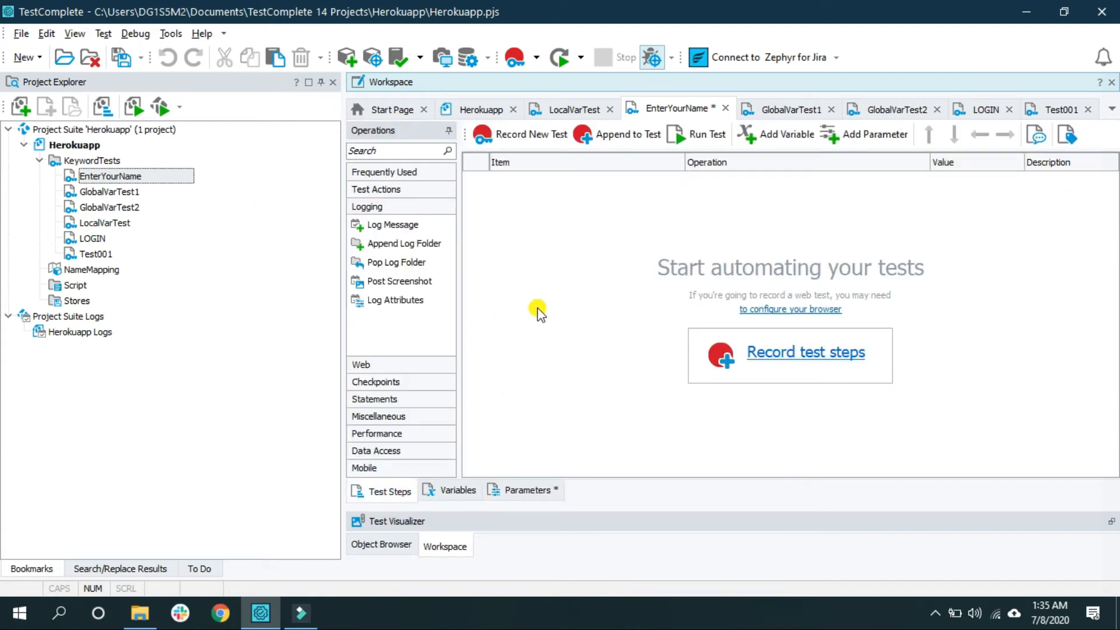
{"action": "mouse_move", "coordinate": [548, 306]}
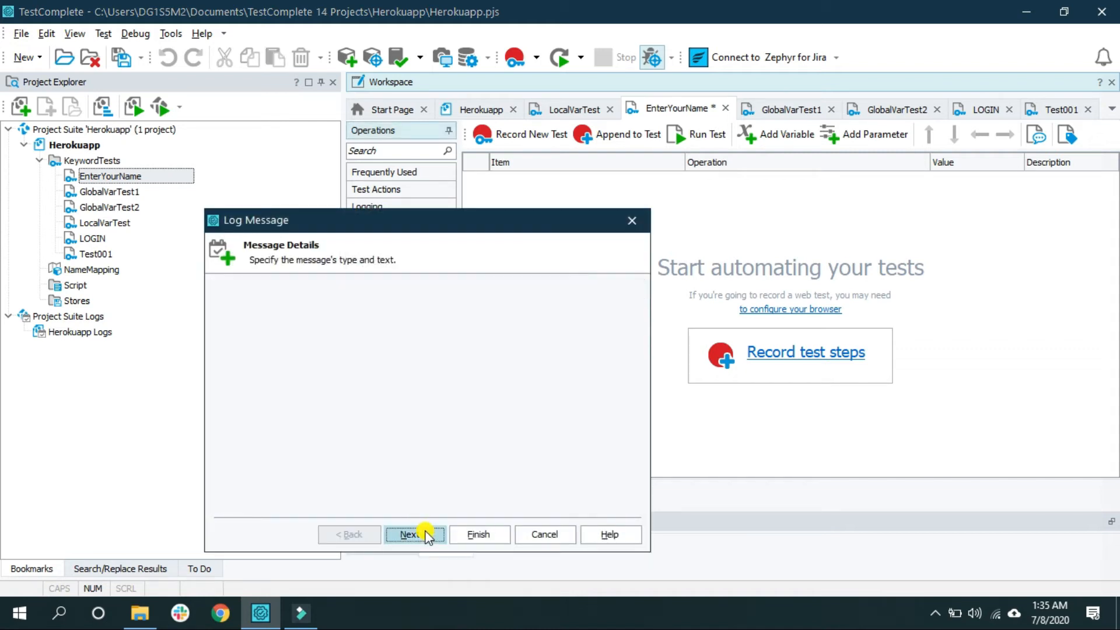
{"action": "left_click", "coordinate": [413, 535]}
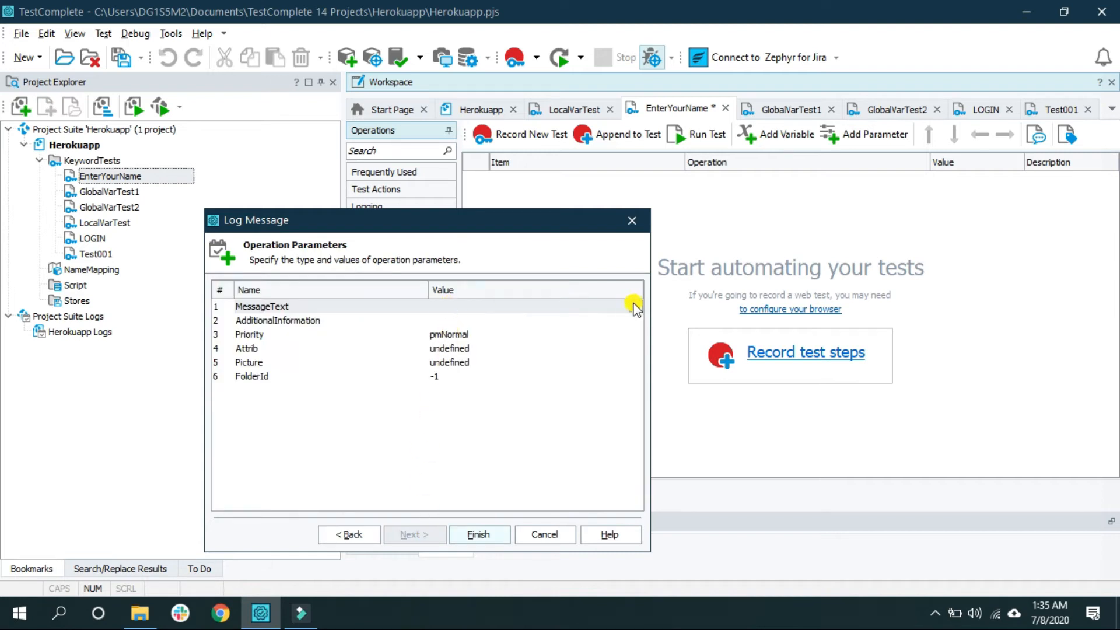
- Set MessageText to Test Parameter mode using EnterYourName as its value, and finish the step
{"action": "left_click", "coordinate": [629, 307]}
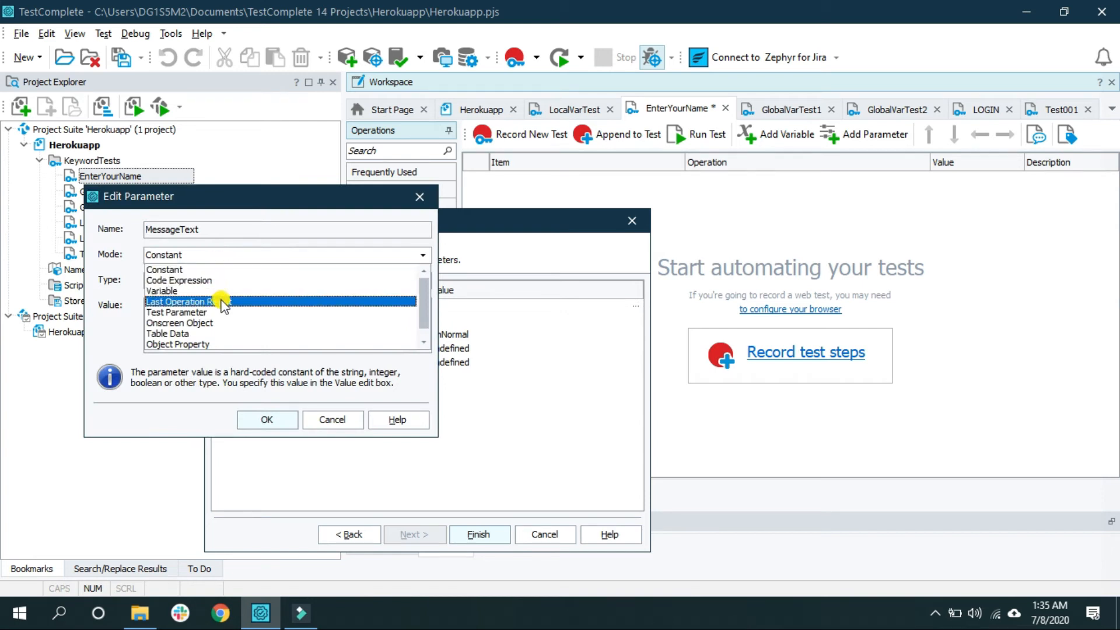
{"action": "scroll", "scroll_direction": "down", "scroll_amount": 3}
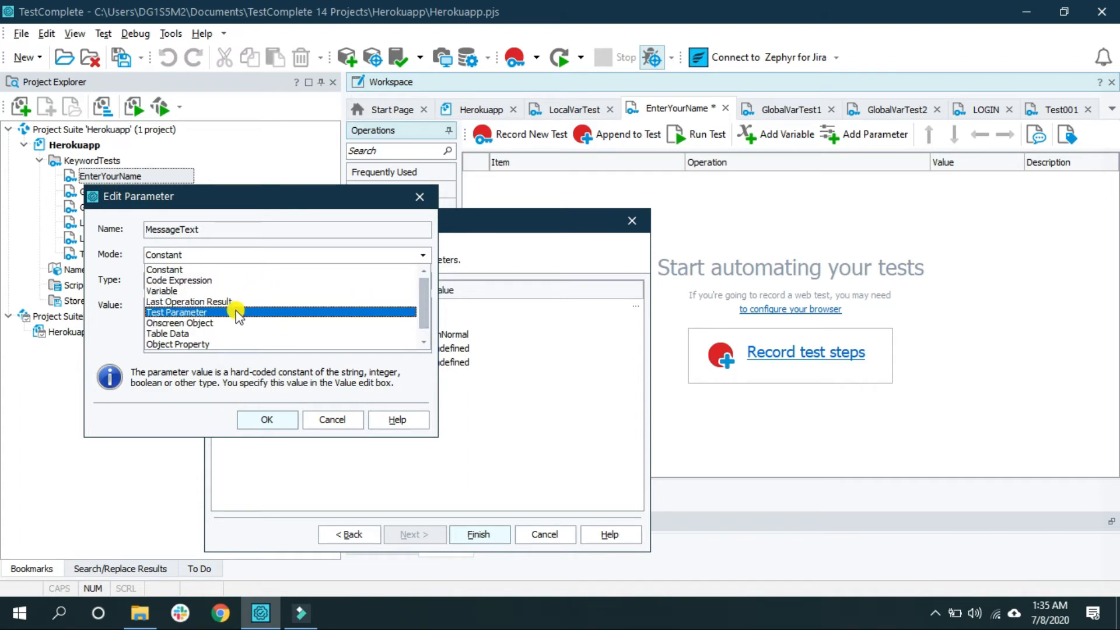
{"action": "left_click", "coordinate": [176, 312]}
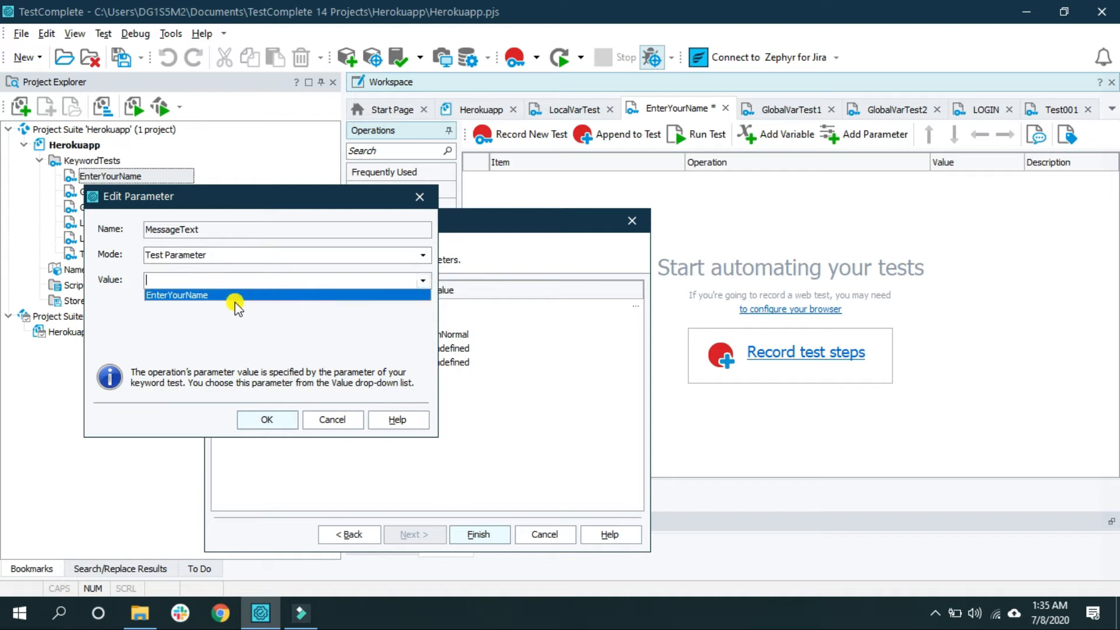
{"action": "left_click", "coordinate": [177, 295]}
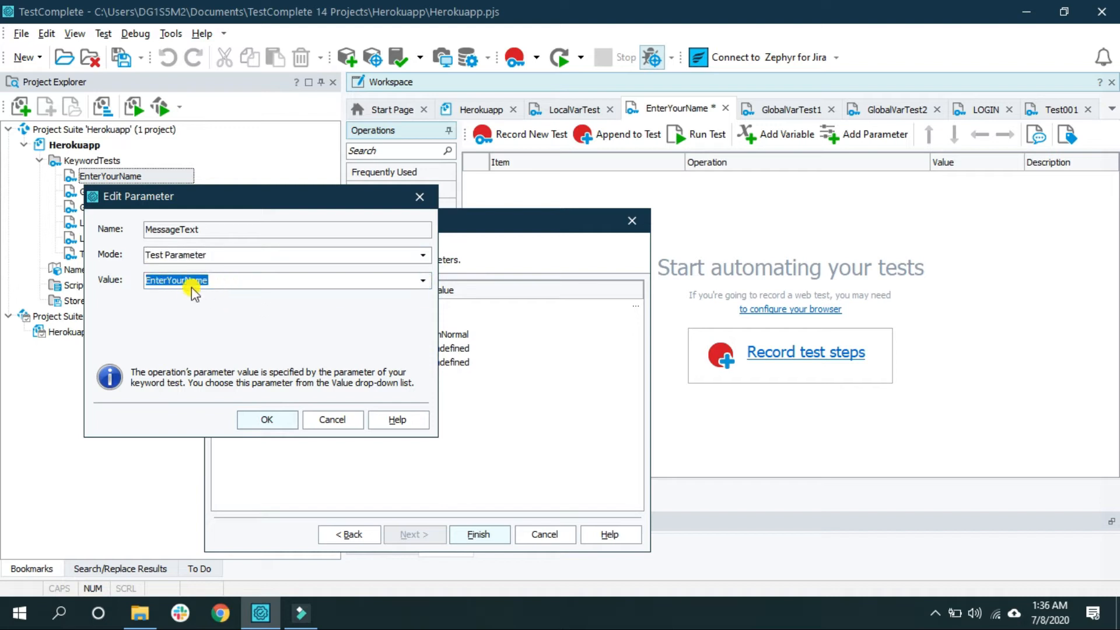
{"action": "left_click", "coordinate": [266, 419]}
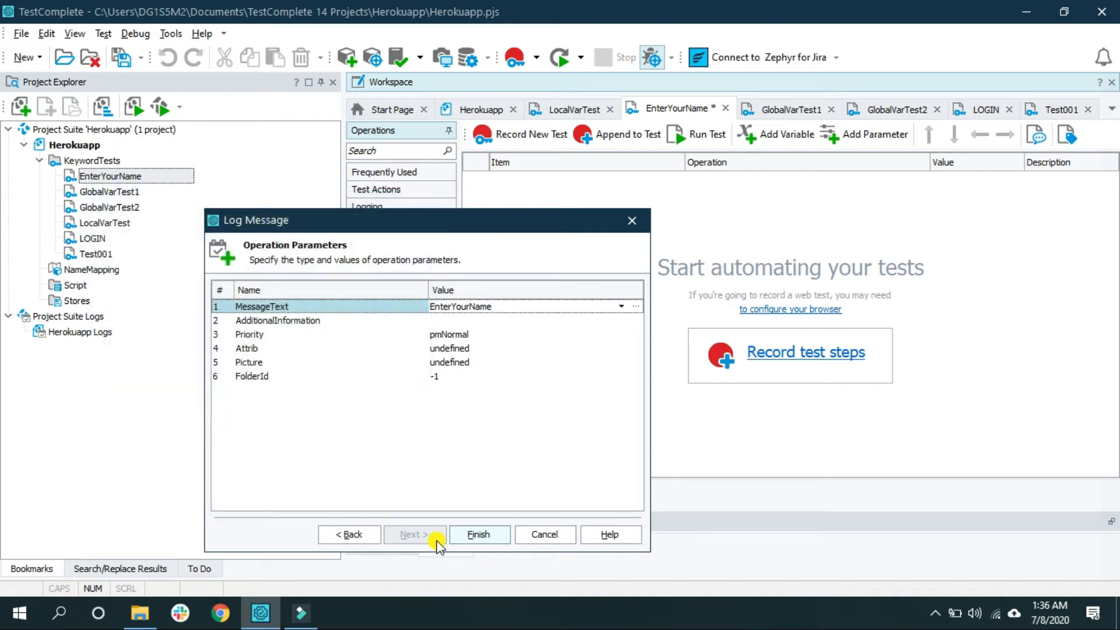
{"action": "left_click", "coordinate": [478, 534]}
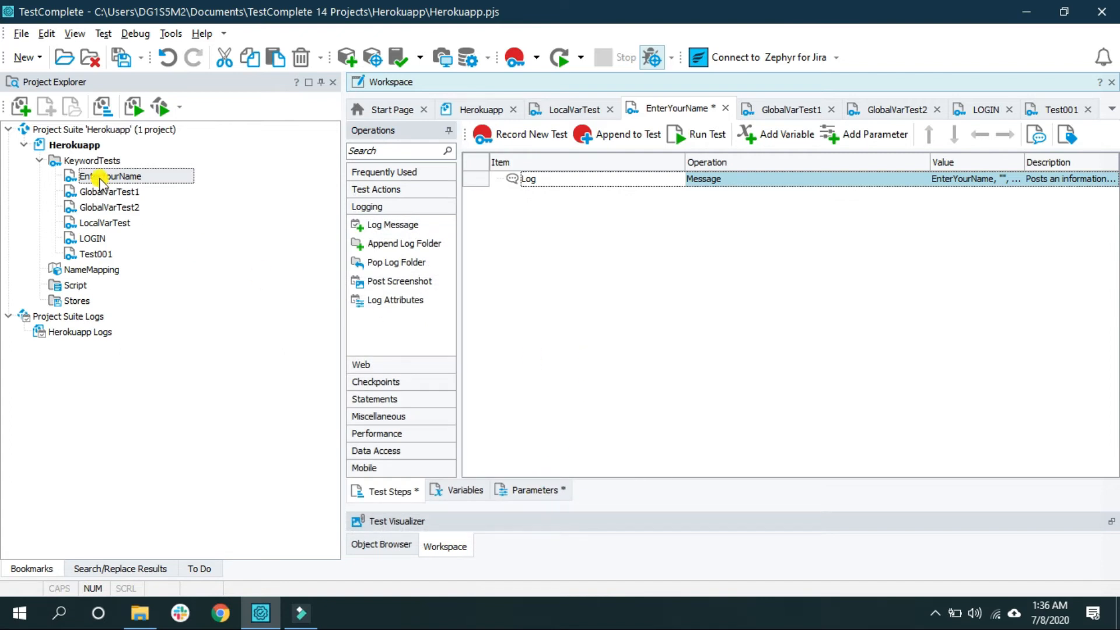
- Run the EnterYourName test from Project Explorer and return to its test steps
{"action": "right_click", "coordinate": [111, 176]}
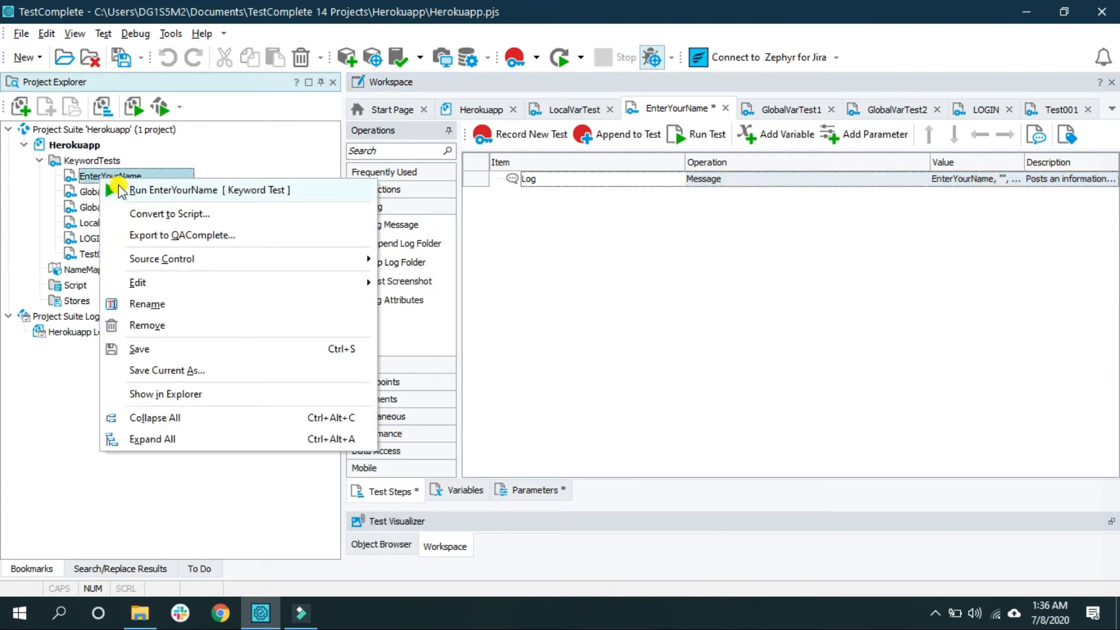
{"action": "left_click", "coordinate": [173, 189]}
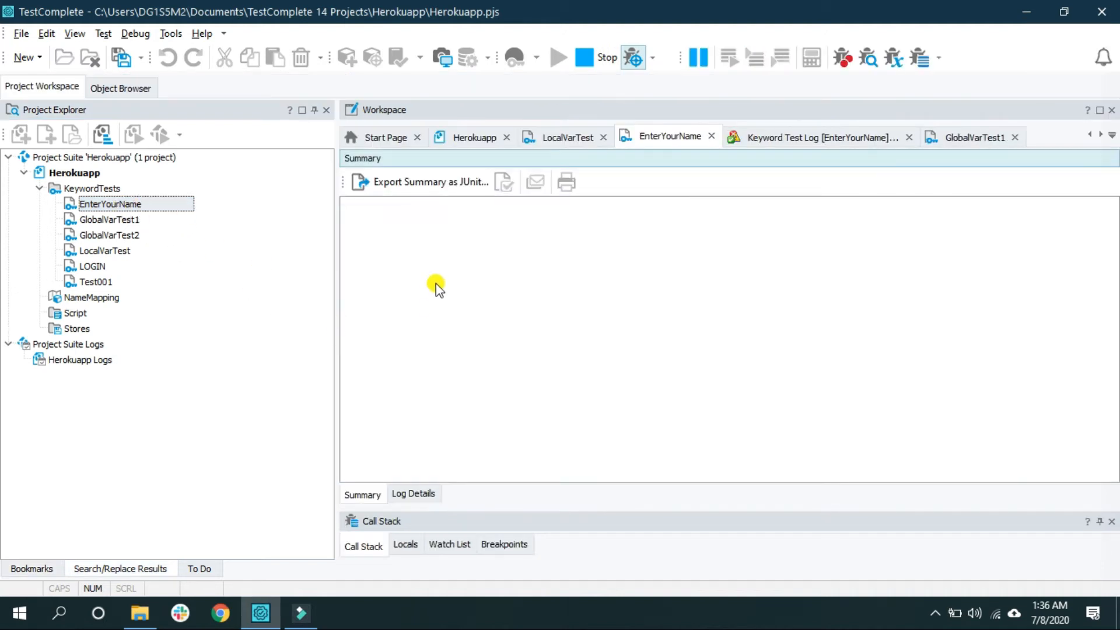
{"action": "left_click", "coordinate": [817, 136]}
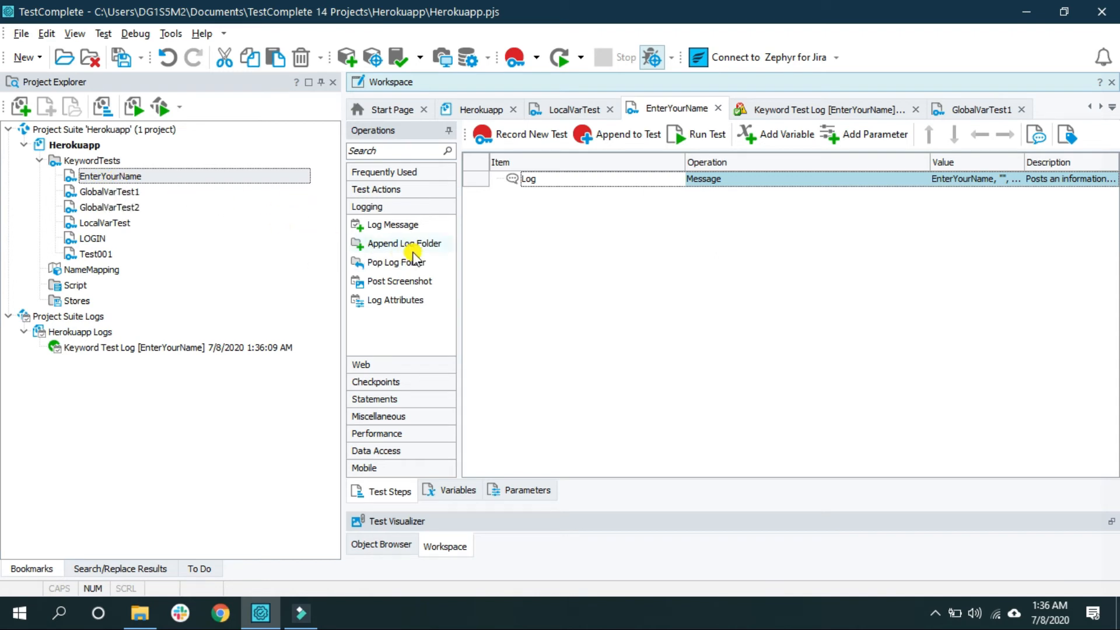
{"action": "mouse_move", "coordinate": [532, 211]}
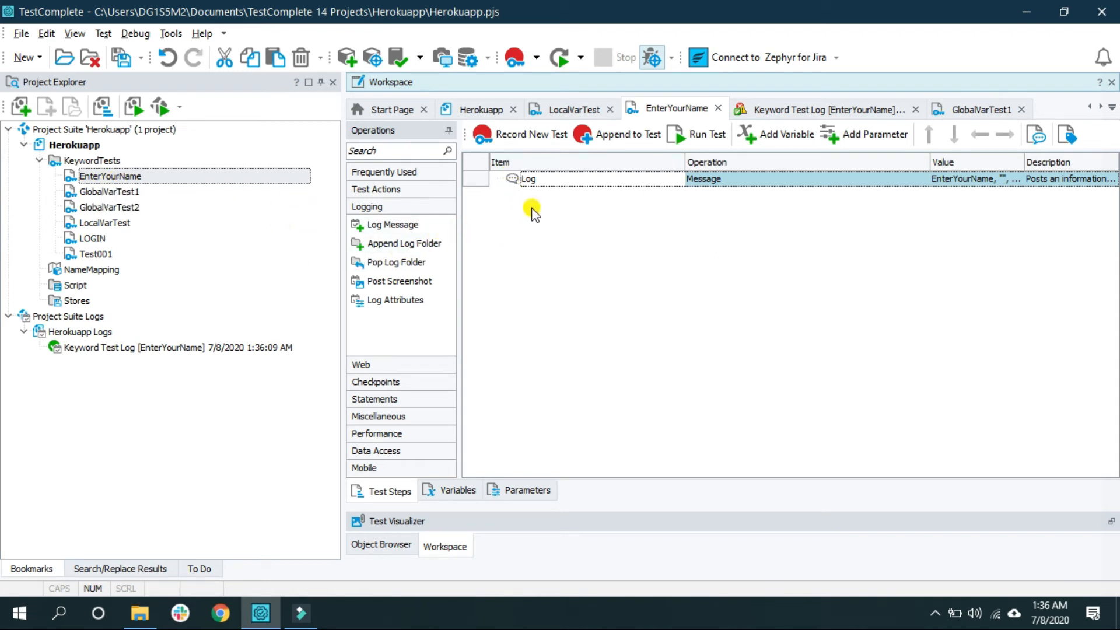
{"action": "mouse_move", "coordinate": [562, 220]}
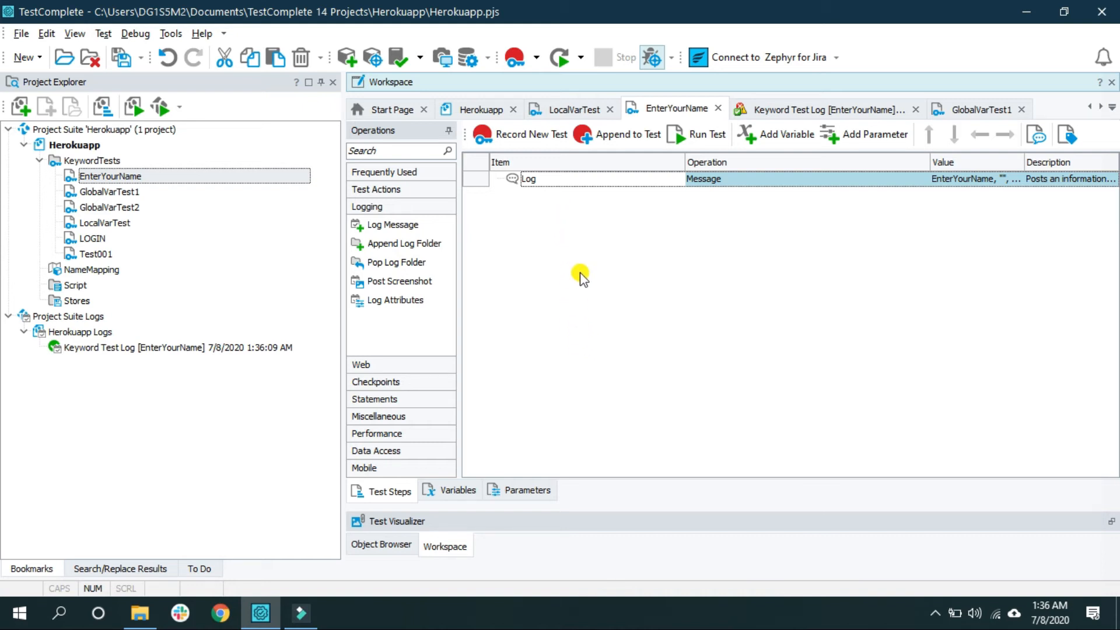
- Create a second keyword test named PrintMyName under KeywordTests
{"action": "left_click", "coordinate": [94, 159]}
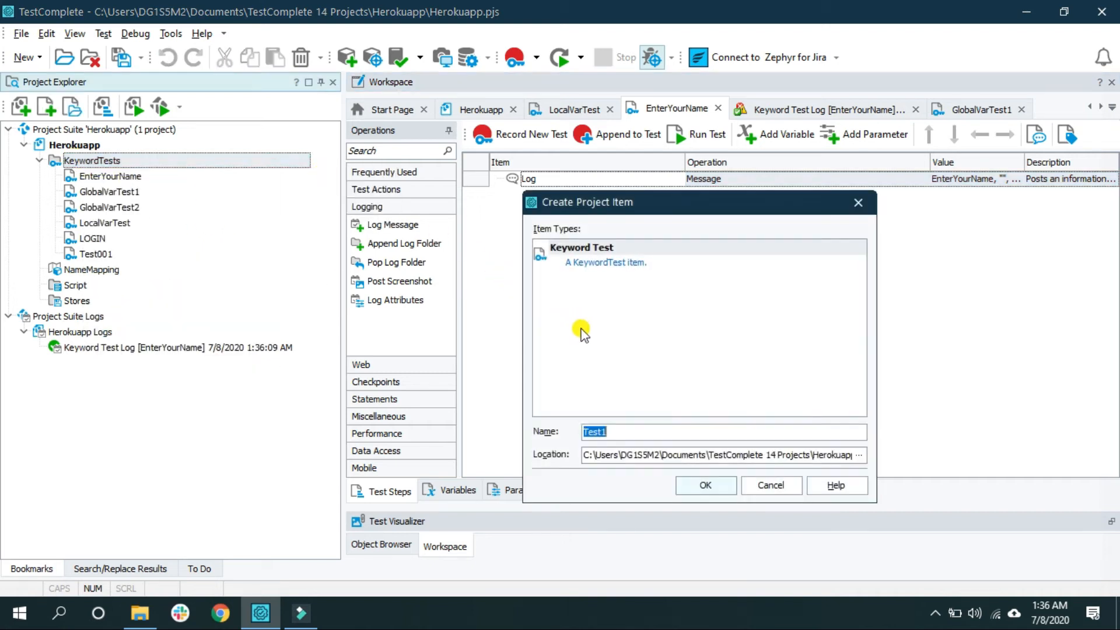
{"action": "type", "text": "PrintMy"}
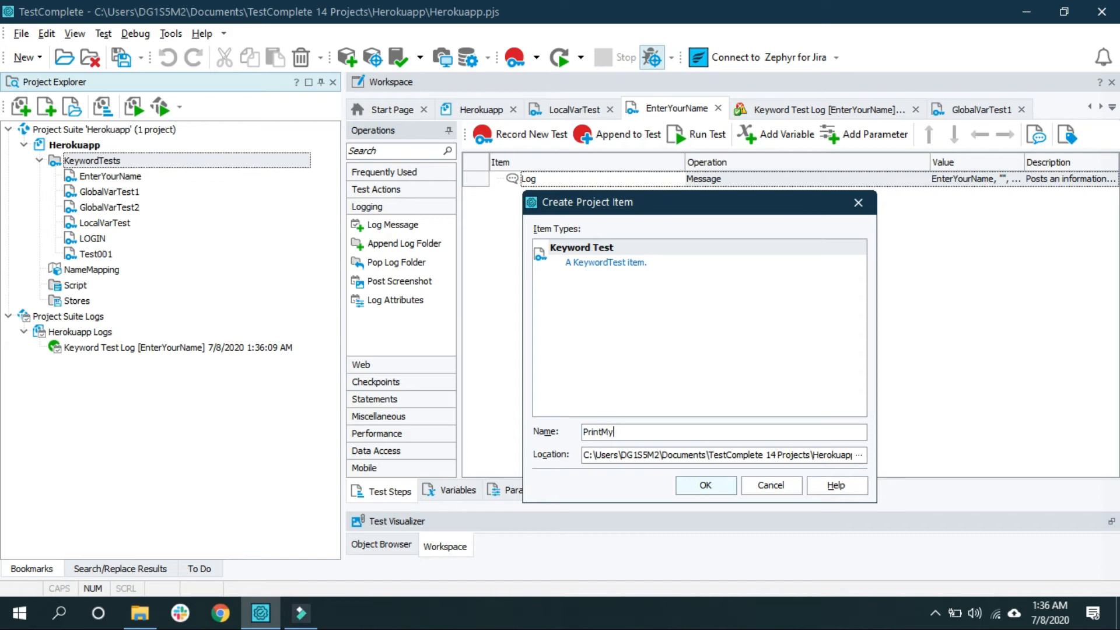
{"action": "type", "text": "Name"}
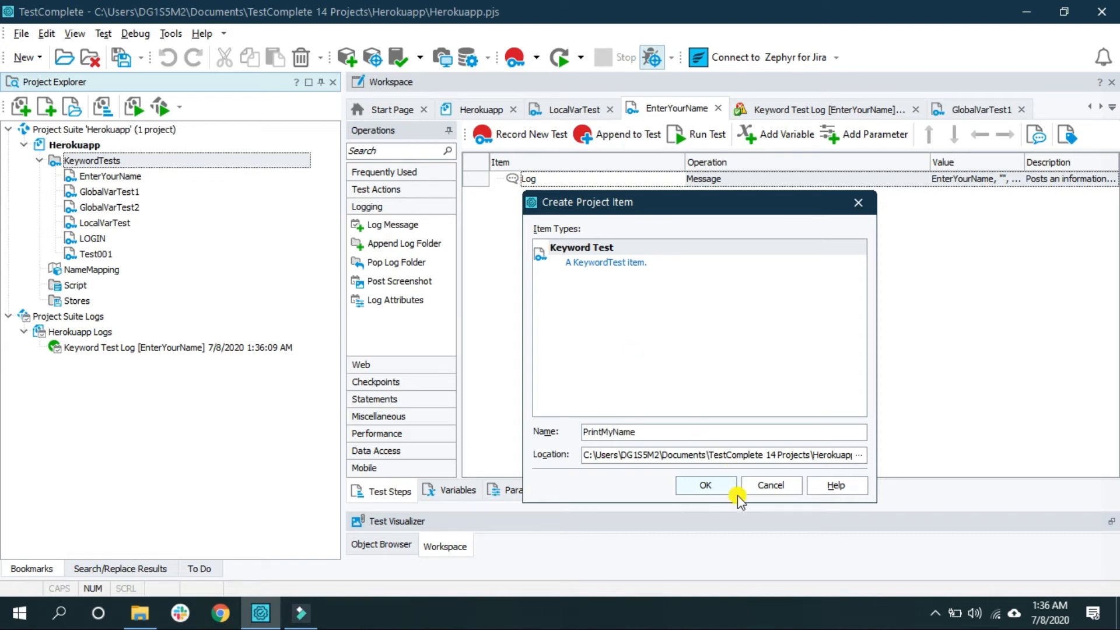
{"action": "left_click", "coordinate": [704, 485]}
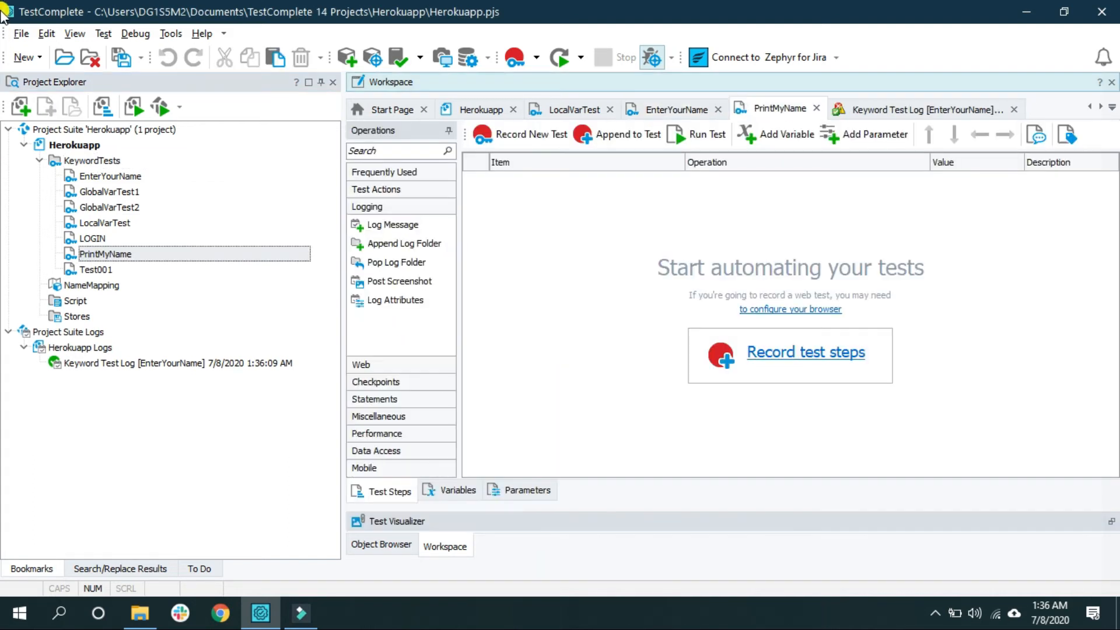
{"action": "mouse_move", "coordinate": [86, 179]}
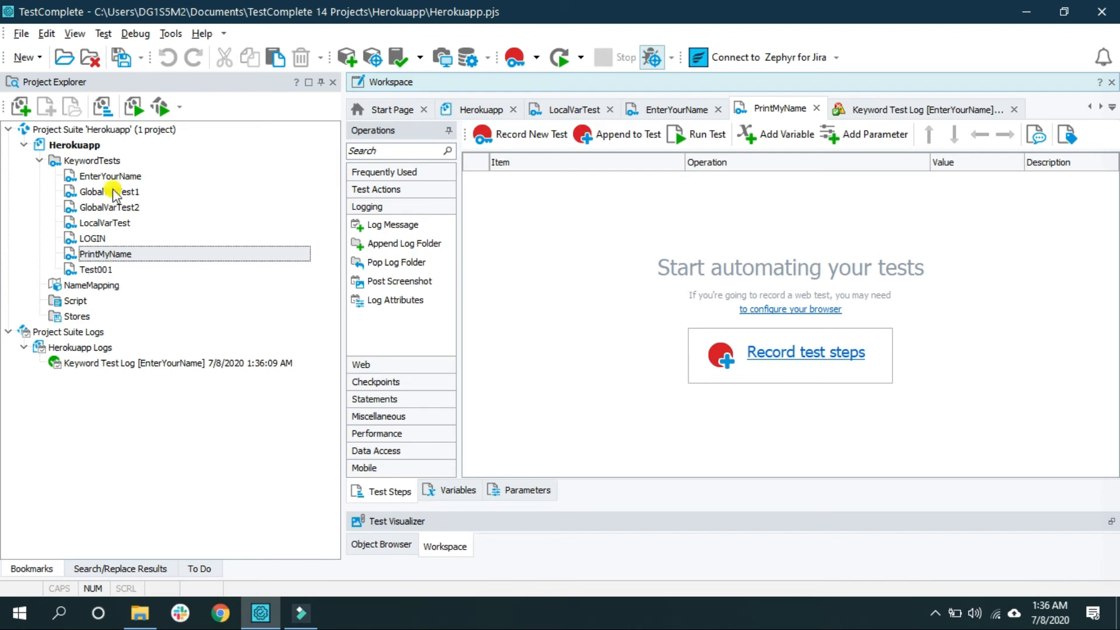
{"action": "mouse_move", "coordinate": [115, 176]}
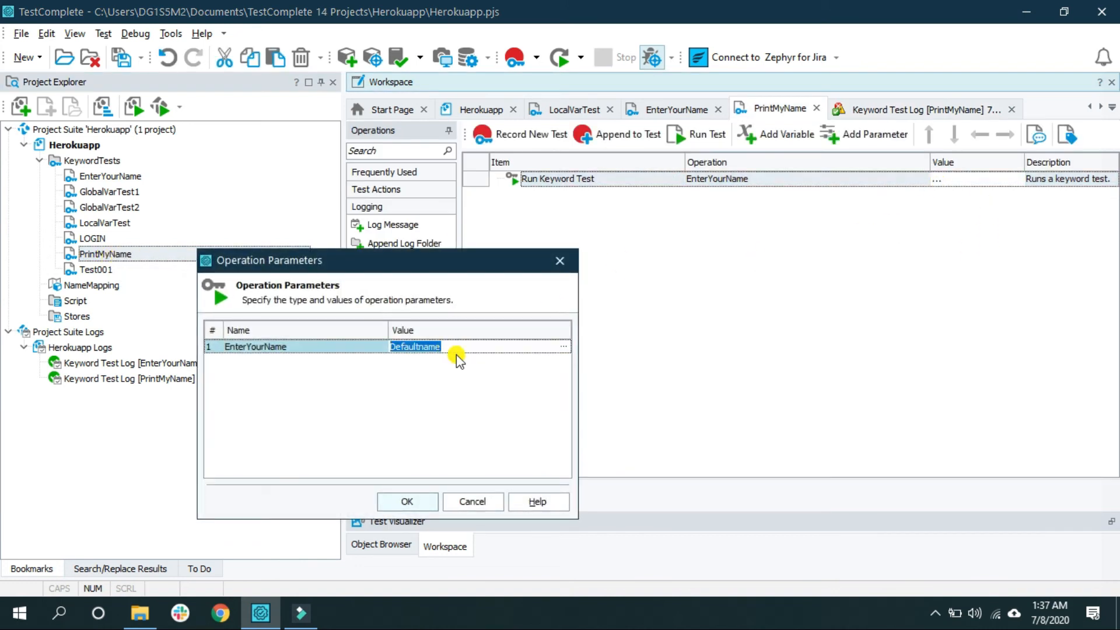
- Set the EnterYourName call's parameter value to Abhishek and confirm
{"action": "type", "text": "Abhishek"}
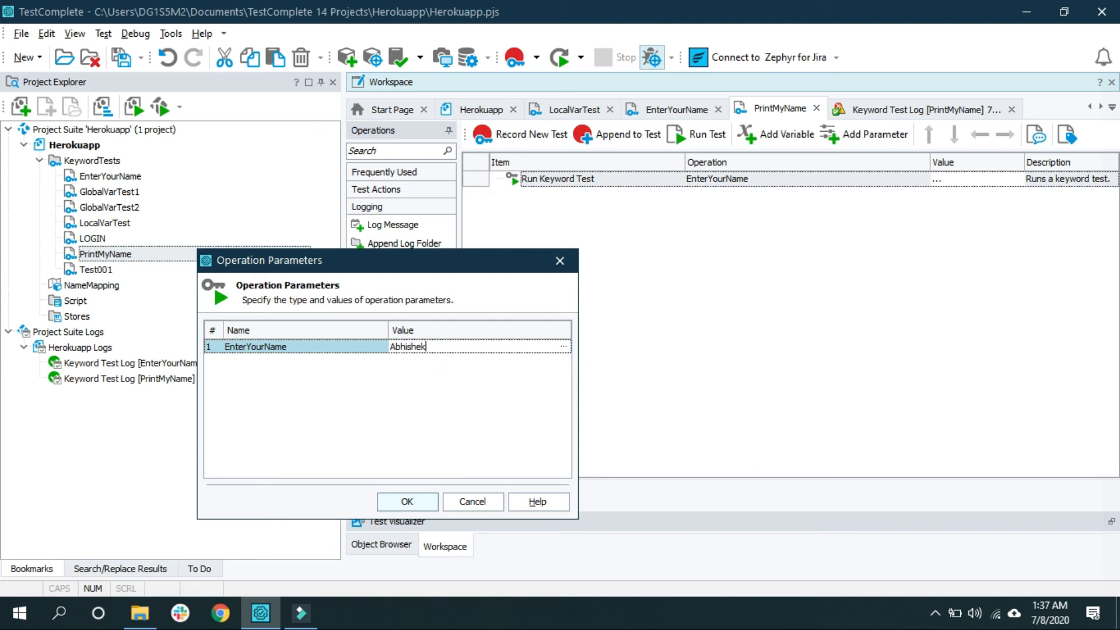
{"action": "left_click", "coordinate": [406, 501]}
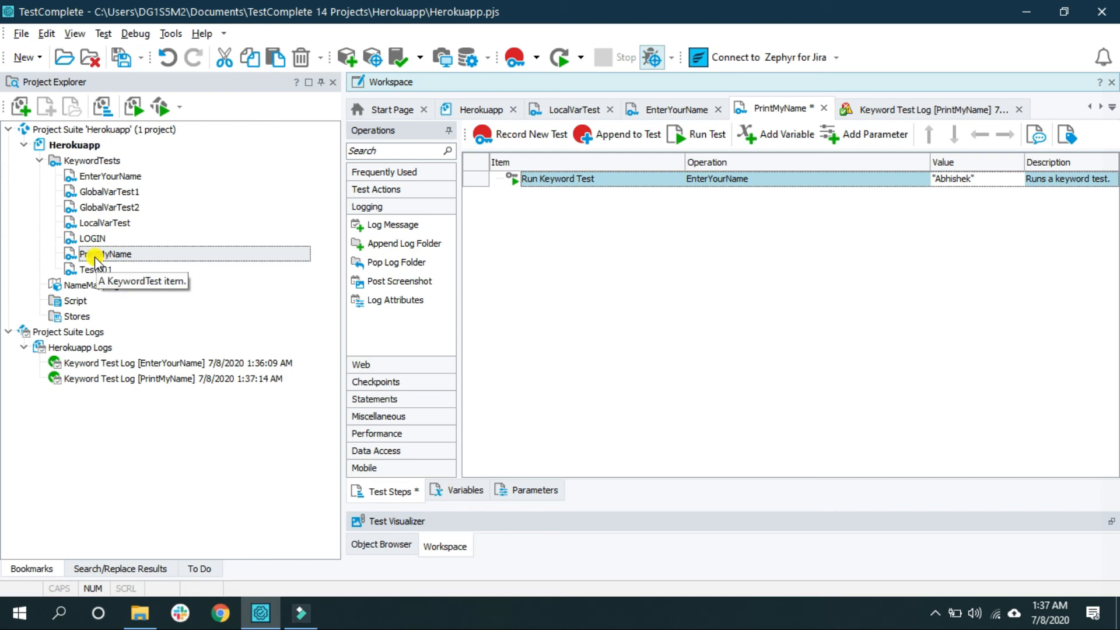
- Run PrintMyName again, check its log shows Abhishek, and reopen its test steps
{"action": "right_click", "coordinate": [101, 253]}
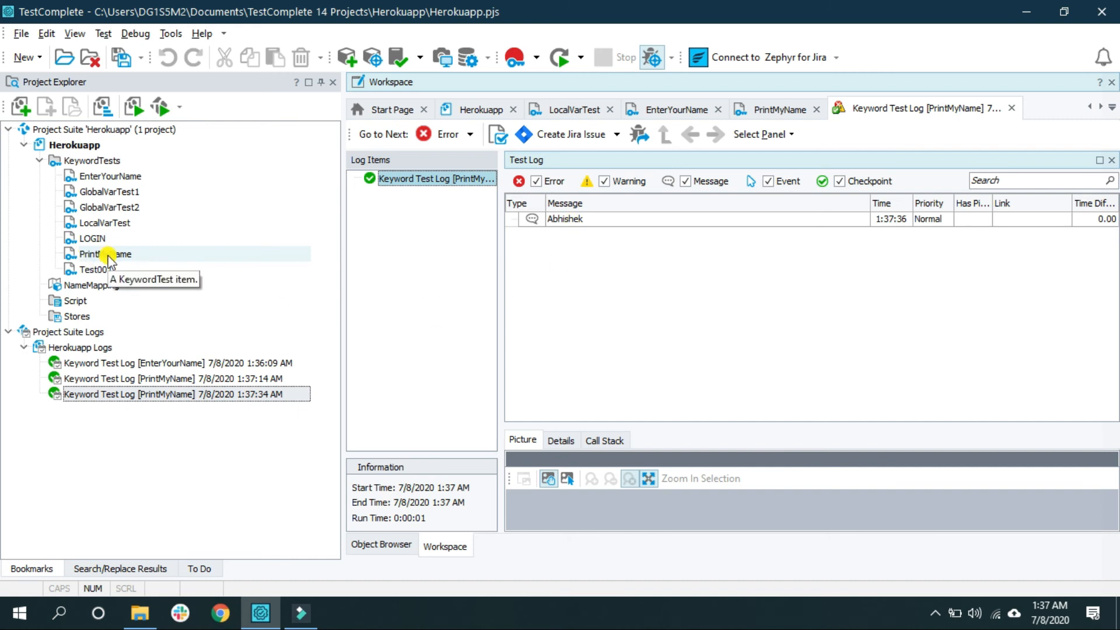
{"action": "double_click", "coordinate": [106, 253]}
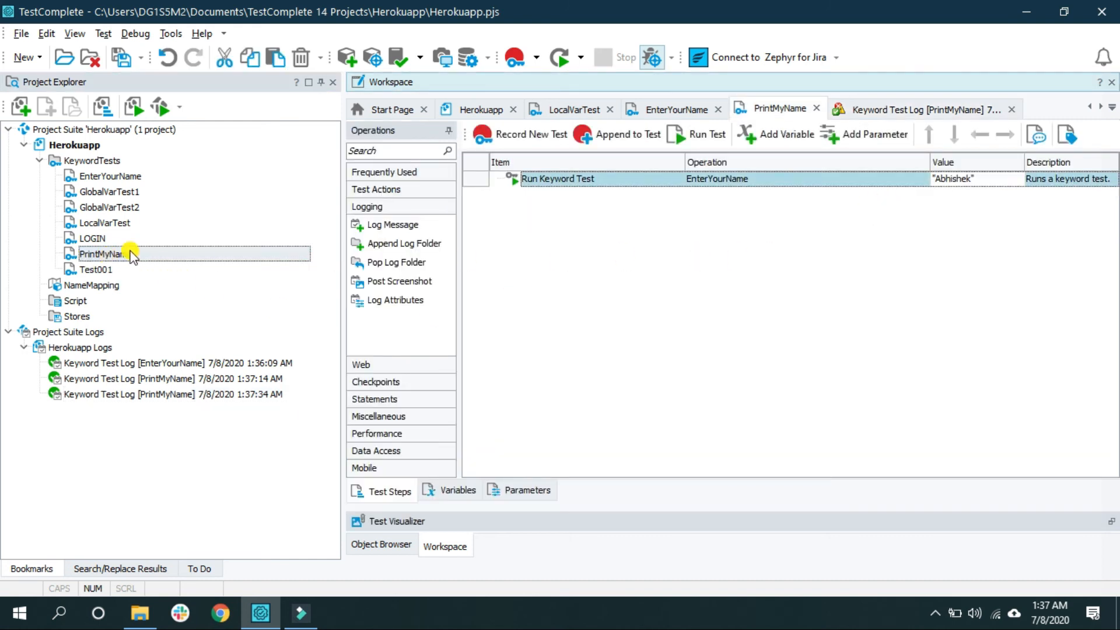
{"action": "mouse_move", "coordinate": [81, 176]}
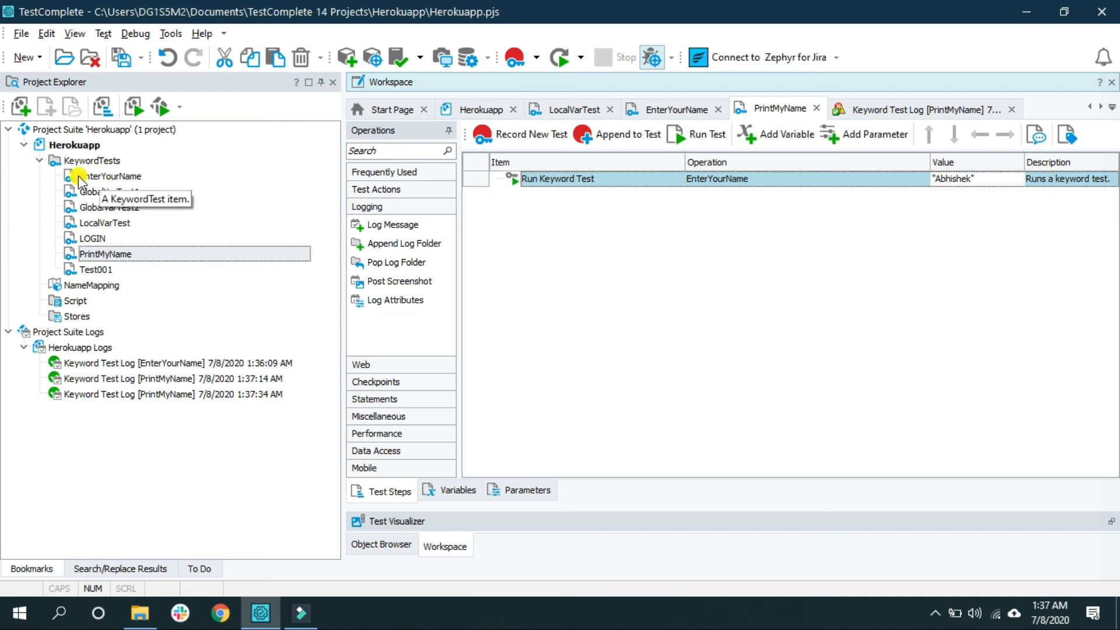
- Confirm EnterYourName's parameter is Optional with default Defaultname, then return to PrintMyName
{"action": "double_click", "coordinate": [109, 176]}
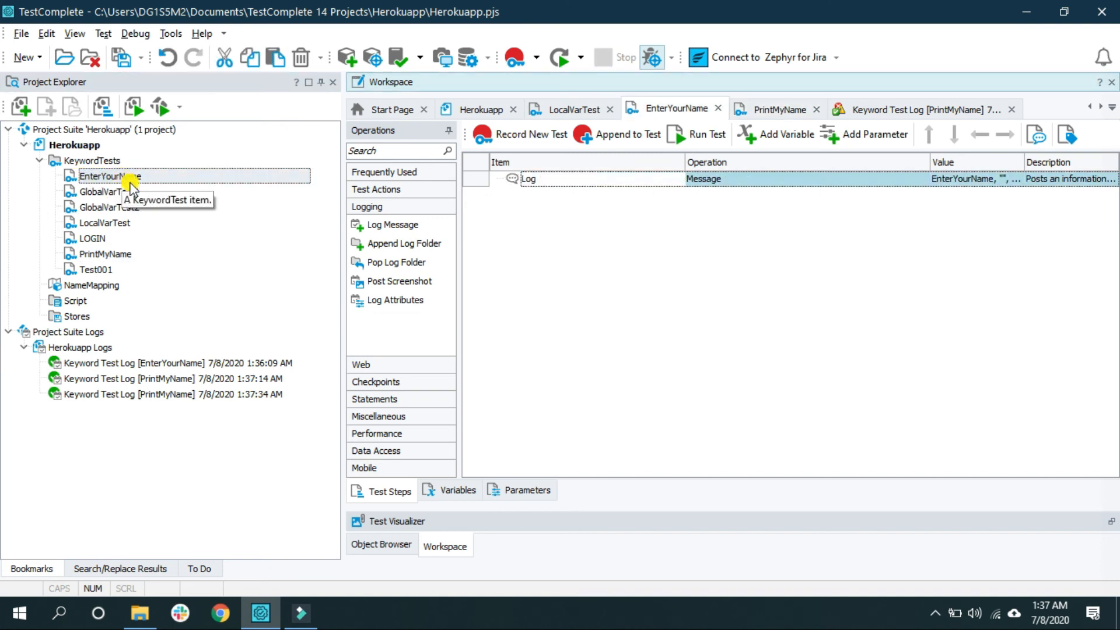
{"action": "left_click", "coordinate": [528, 491]}
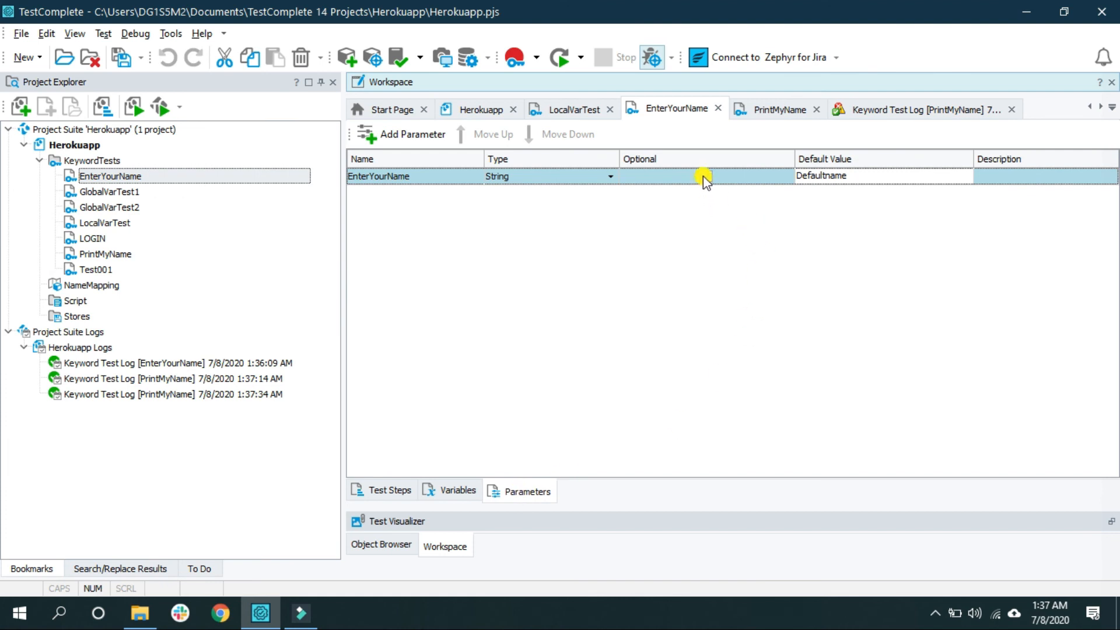
{"action": "mouse_move", "coordinate": [708, 187]}
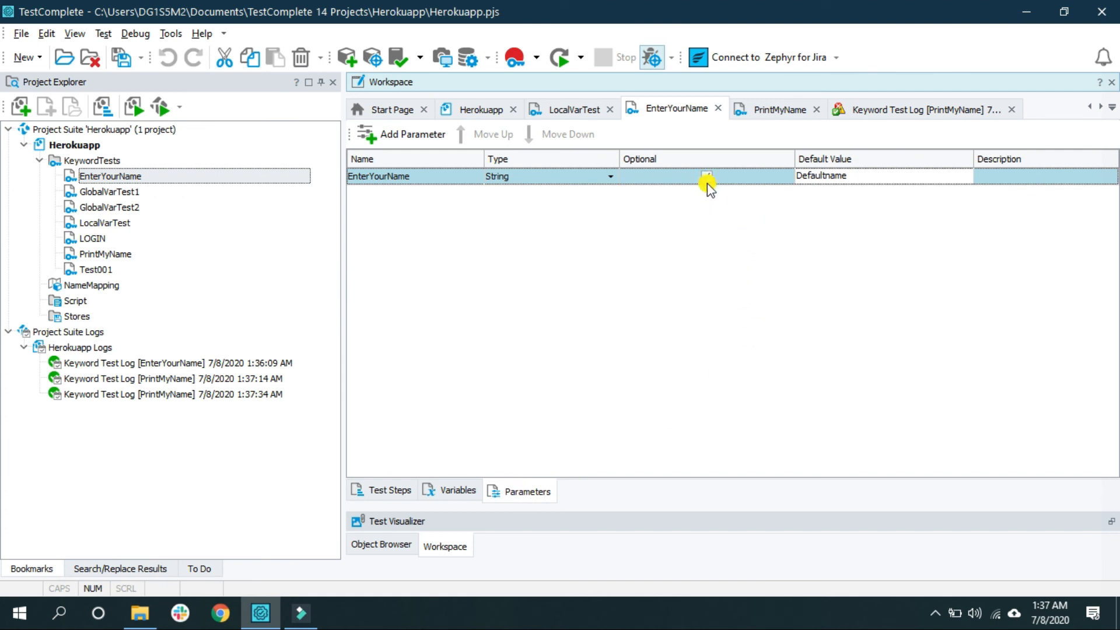
{"action": "left_click", "coordinate": [706, 177]}
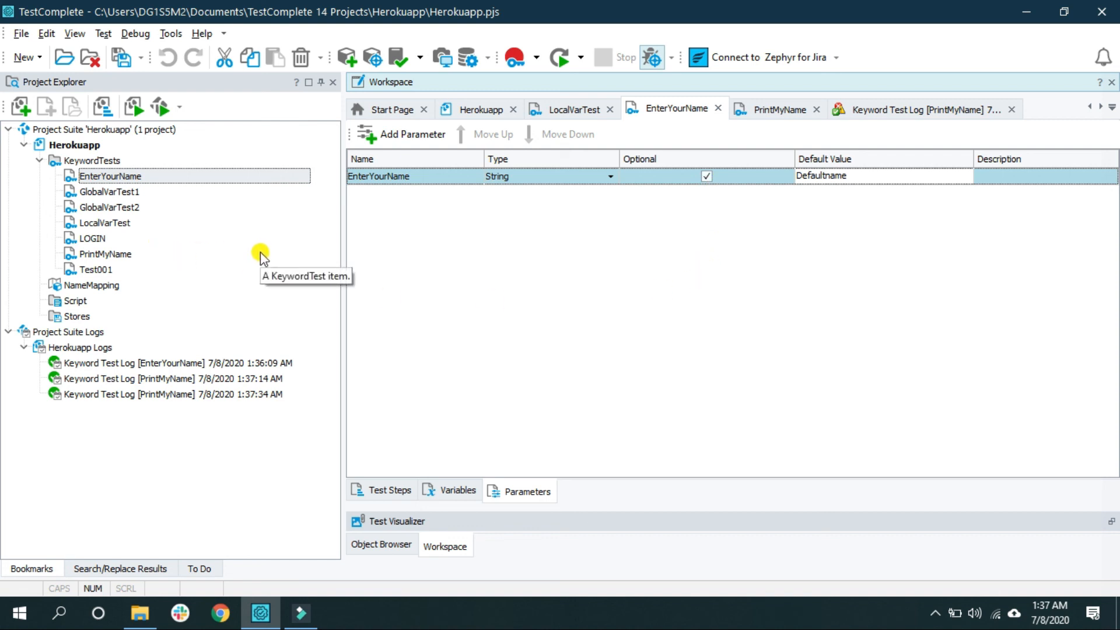
{"action": "mouse_move", "coordinate": [457, 279]}
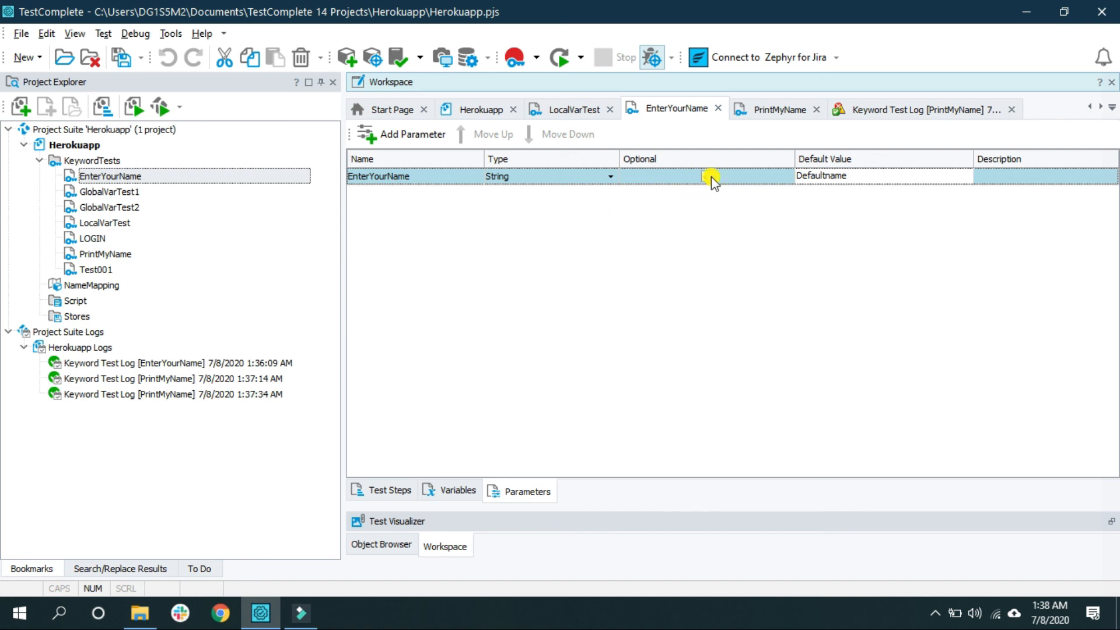
{"action": "left_click", "coordinate": [707, 176]}
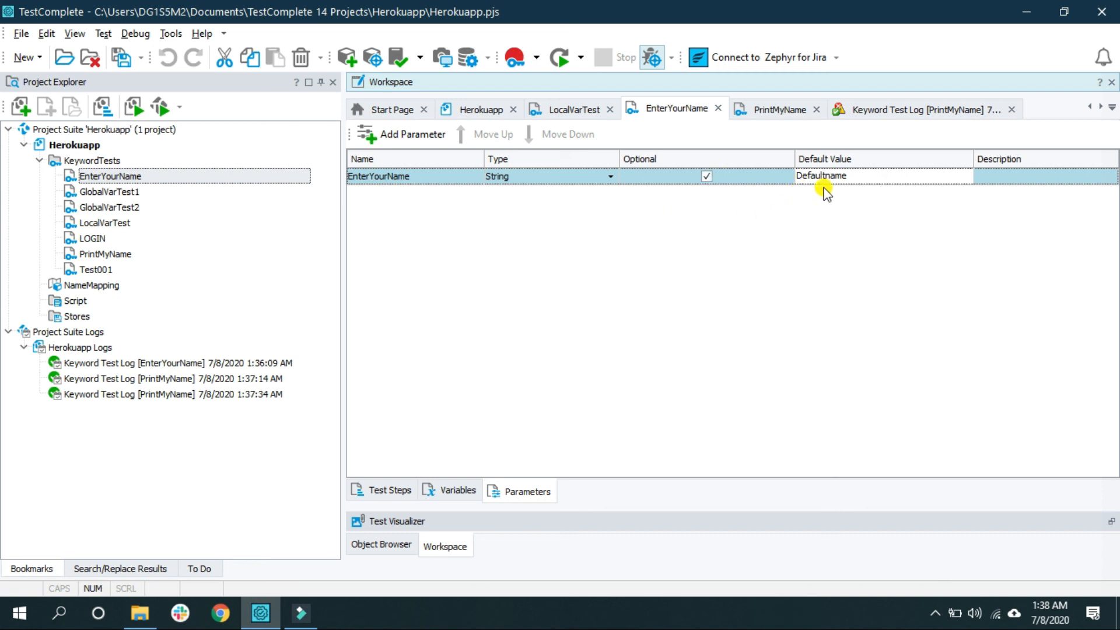
{"action": "mouse_move", "coordinate": [784, 262]}
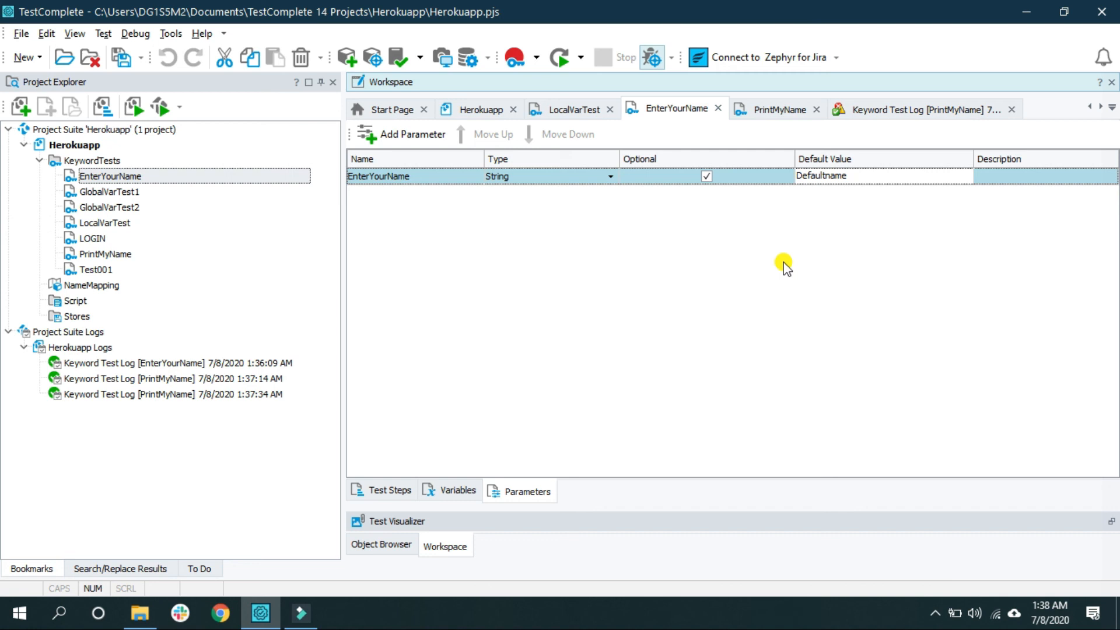
{"action": "mouse_move", "coordinate": [761, 270]}
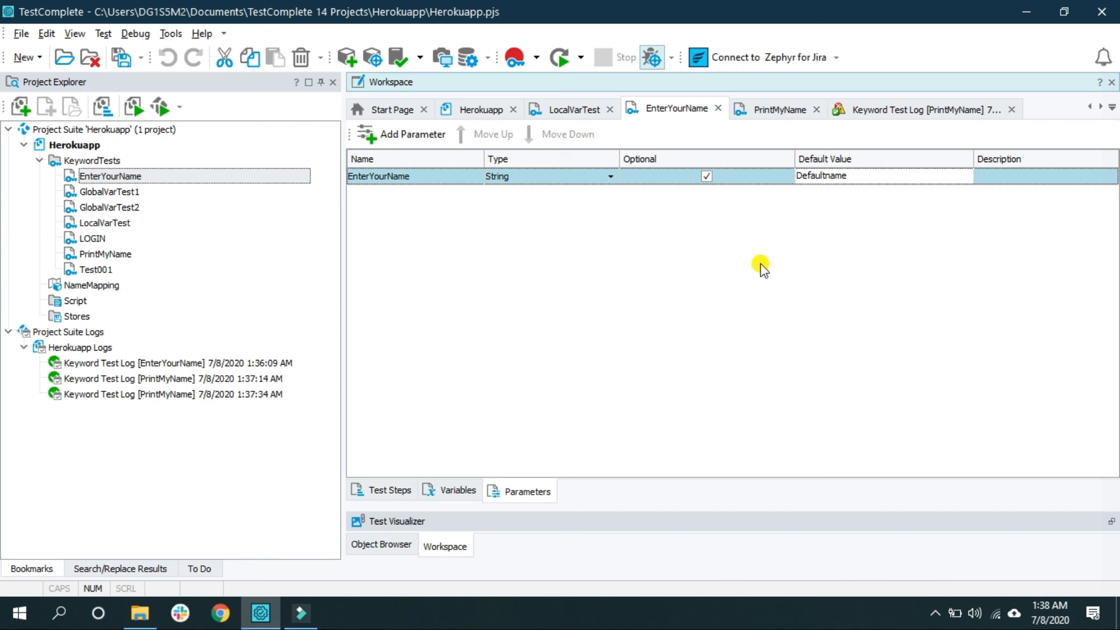
{"action": "left_click", "coordinate": [778, 108]}
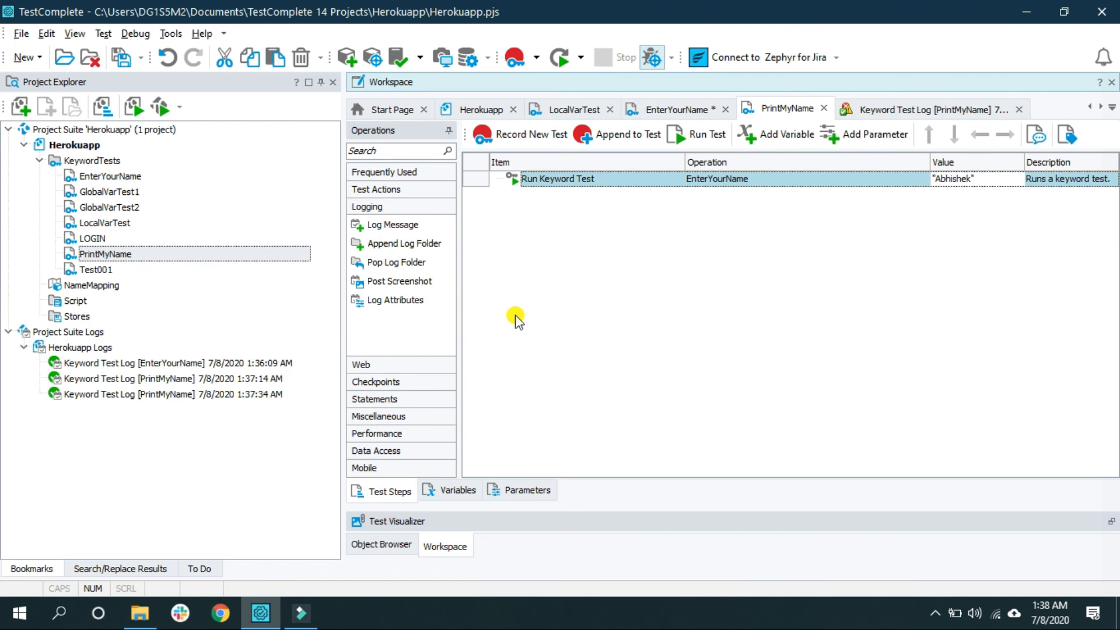
{"action": "mouse_move", "coordinate": [525, 300]}
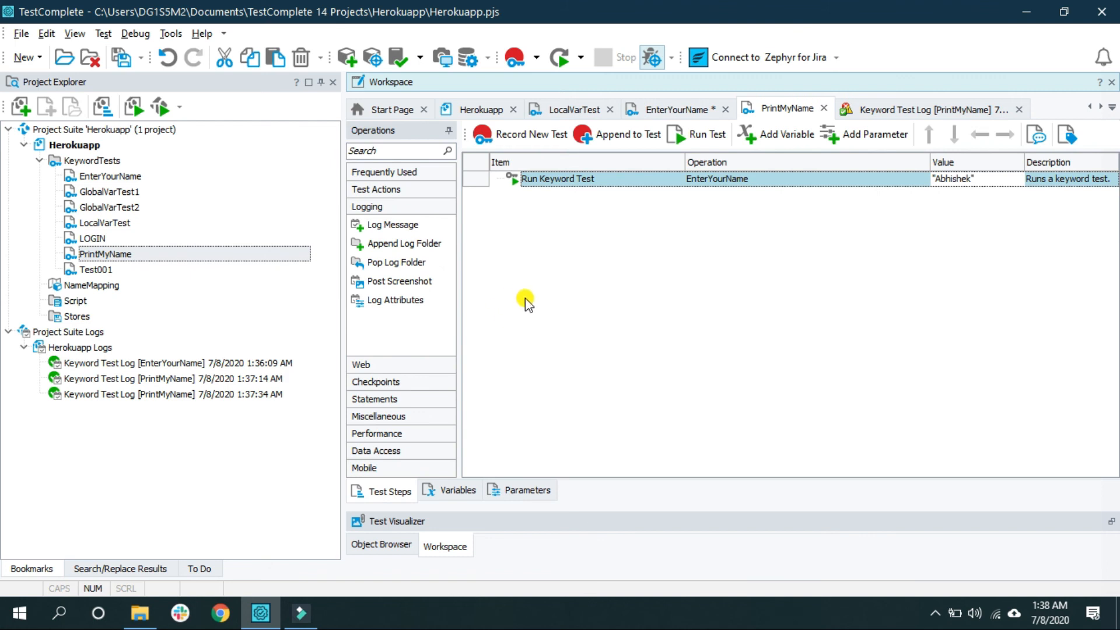